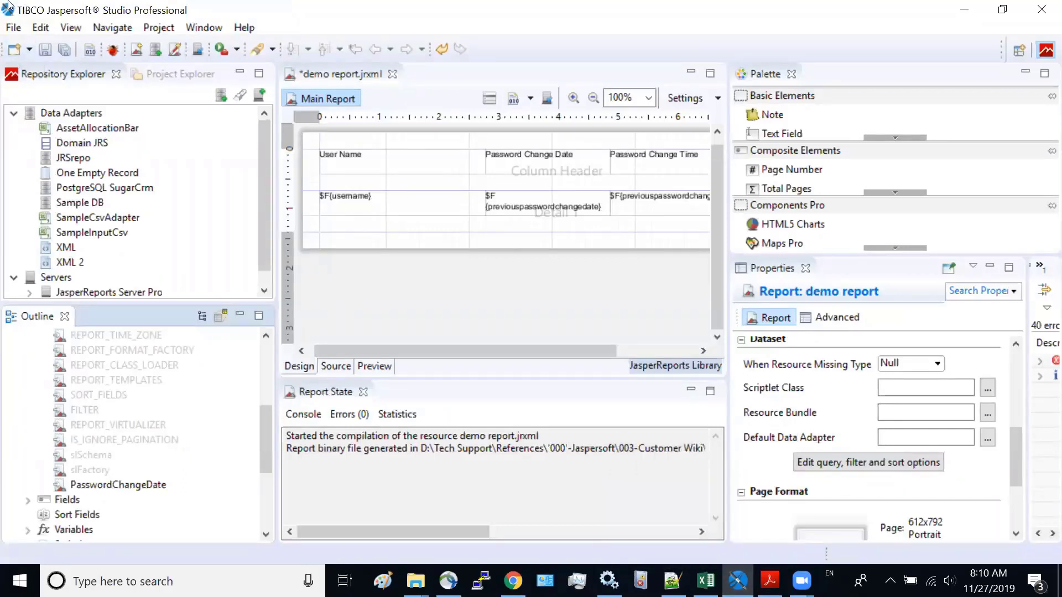
mouse_move(131, 350)
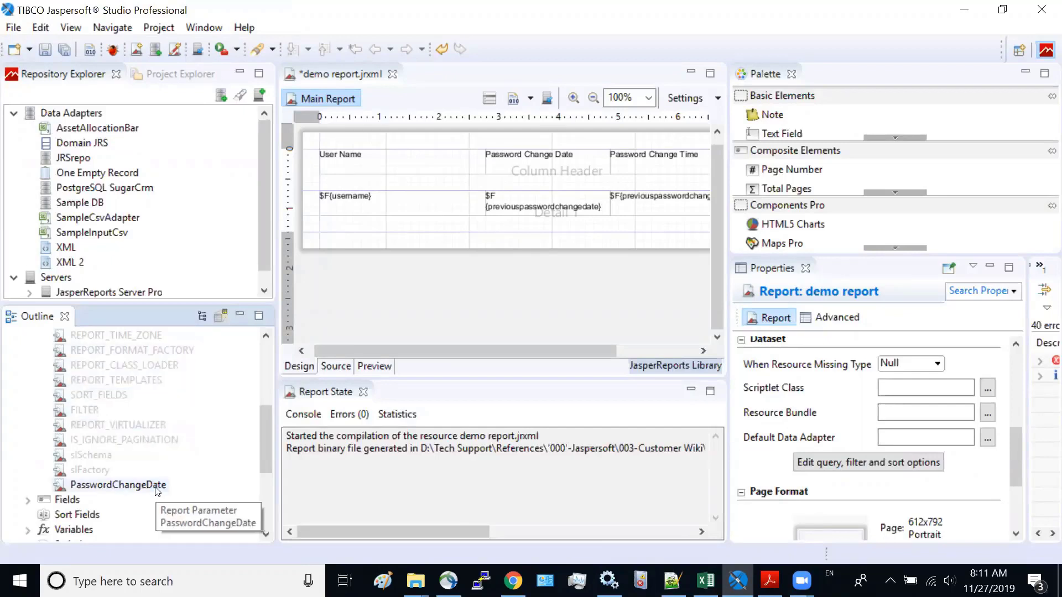
- Open the domain query's fields and add previouspasswordchangedate to the filters
click(117, 484)
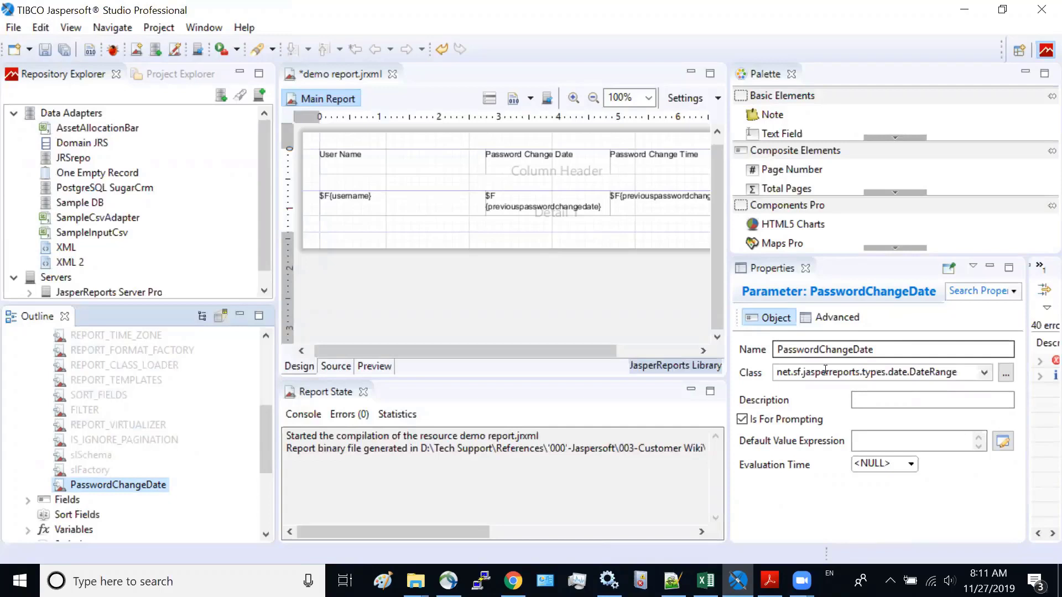
mouse_move(880, 350)
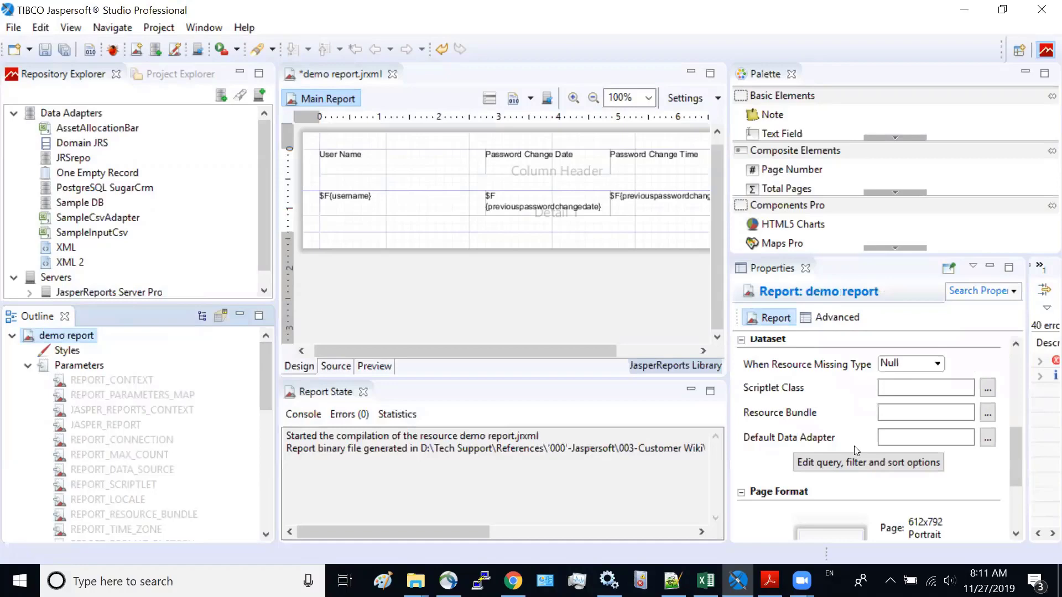
click(868, 462)
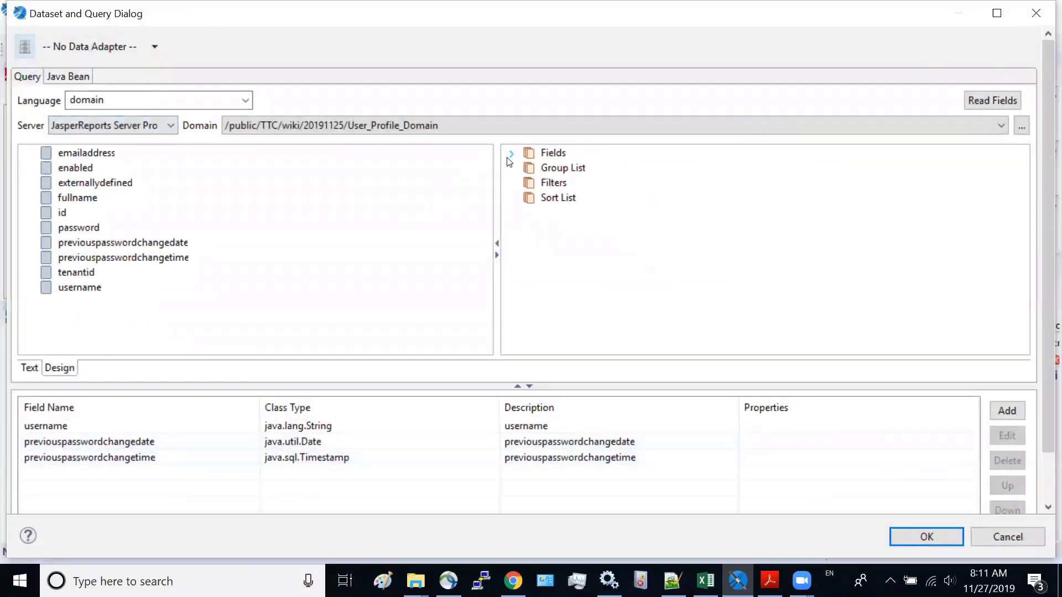
click(510, 153)
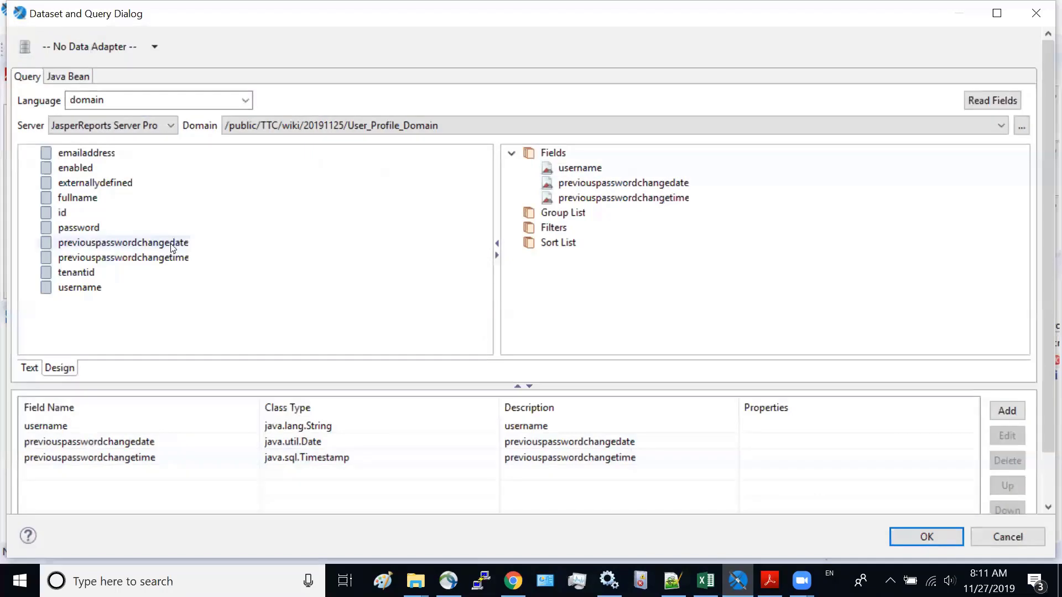
mouse_move(123, 243)
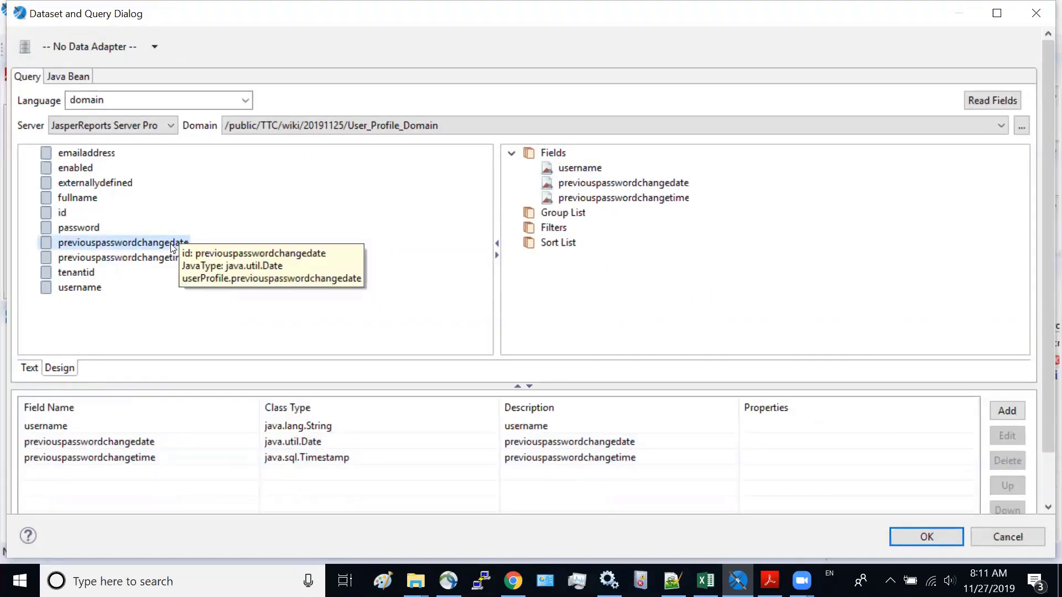
right_click(123, 242)
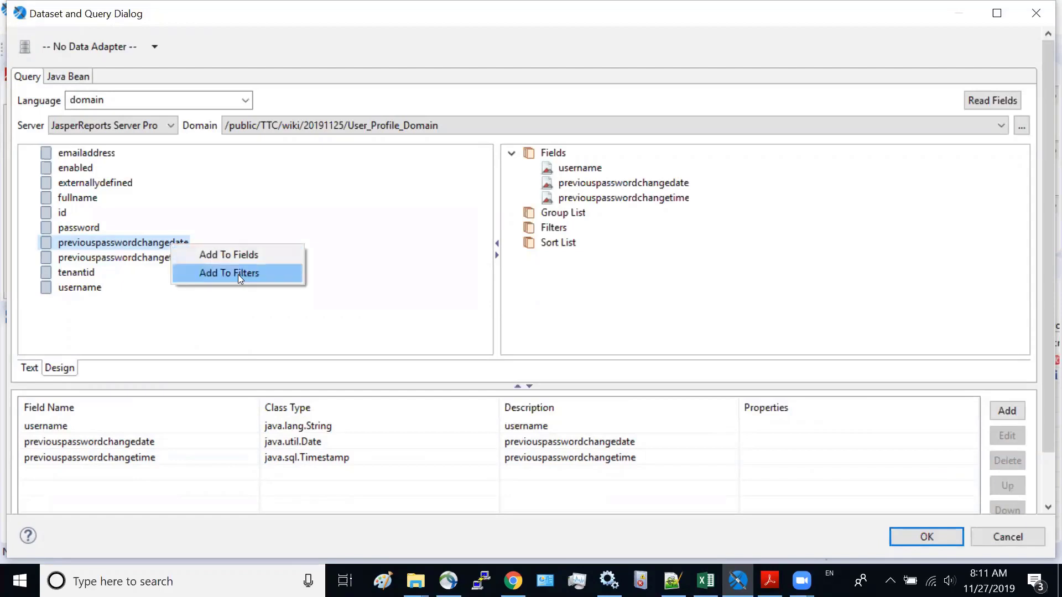
click(229, 273)
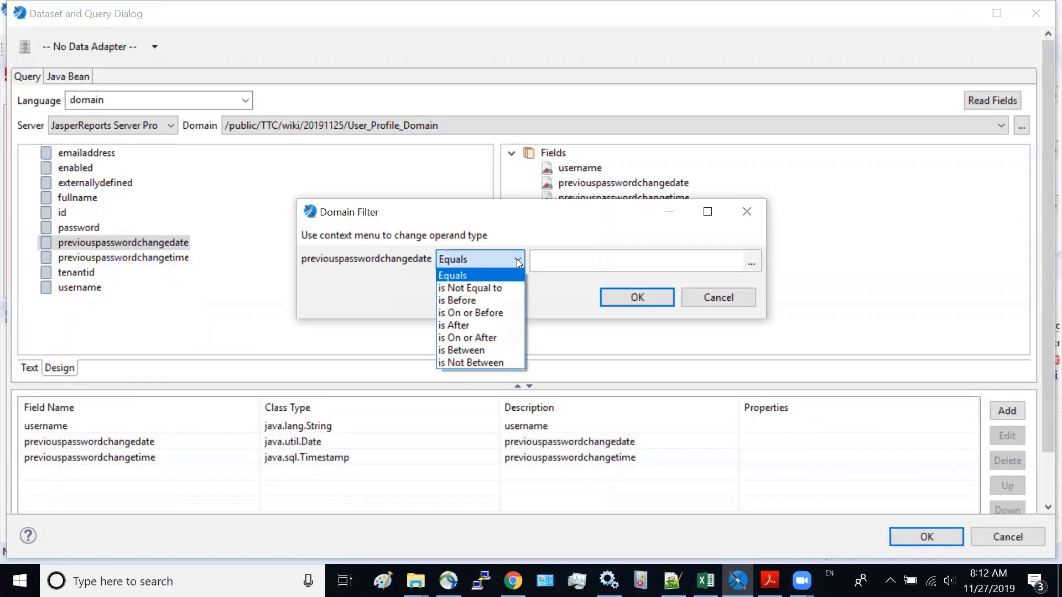
- Set the filter operator to 'is Between' and create a 'start' parameter for the lower bound
click(461, 350)
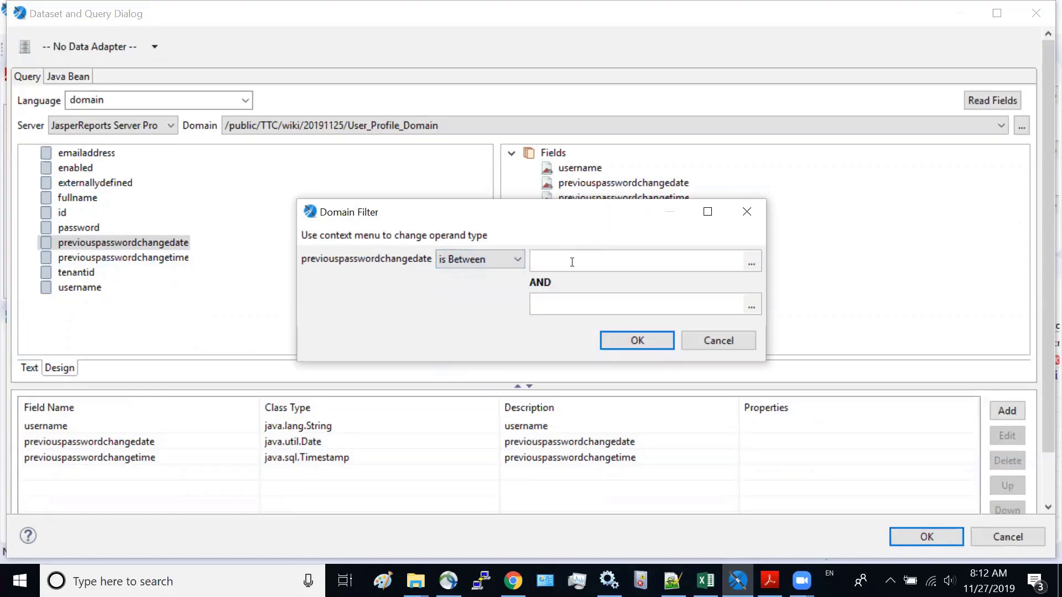
right_click(573, 263)
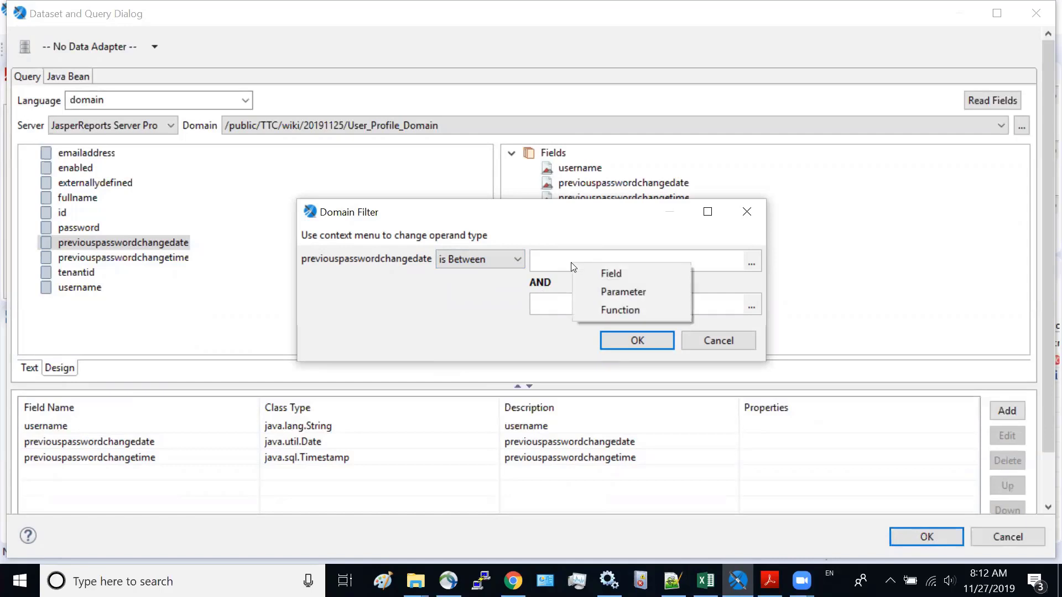
click(623, 292)
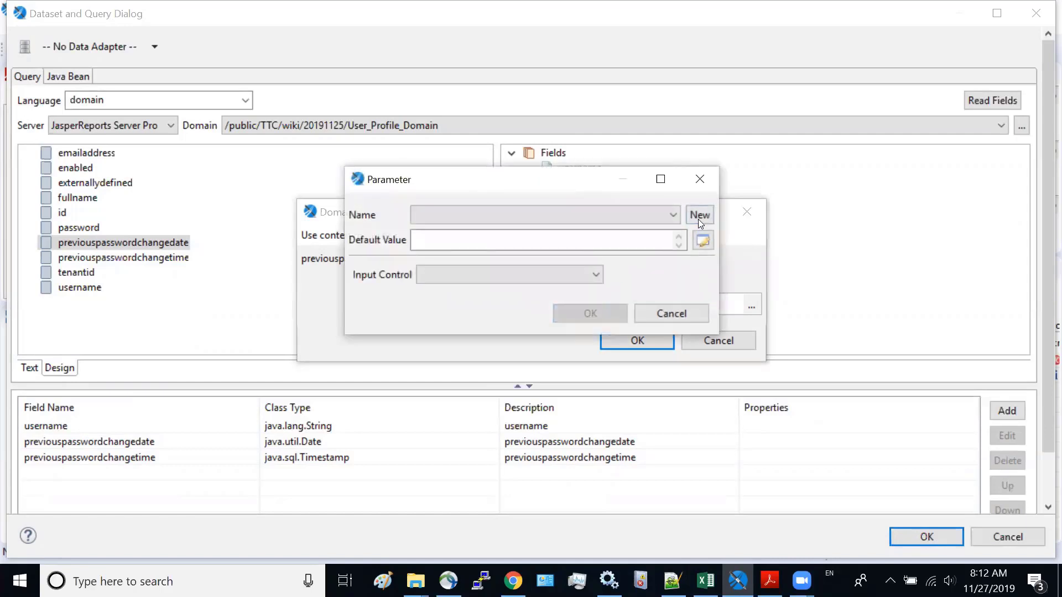
click(699, 214)
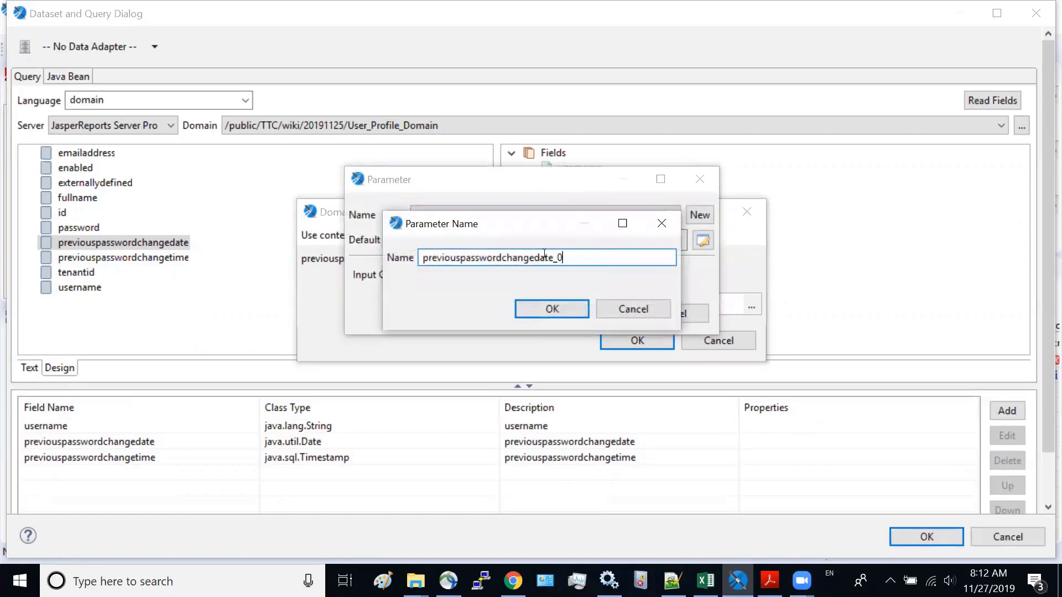
text(start)
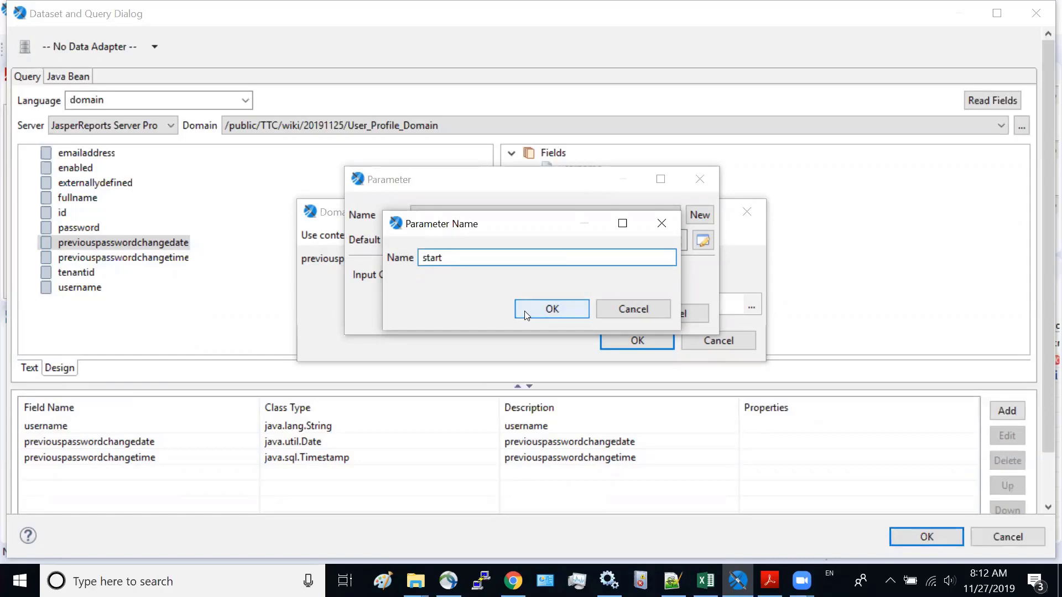
click(550, 309)
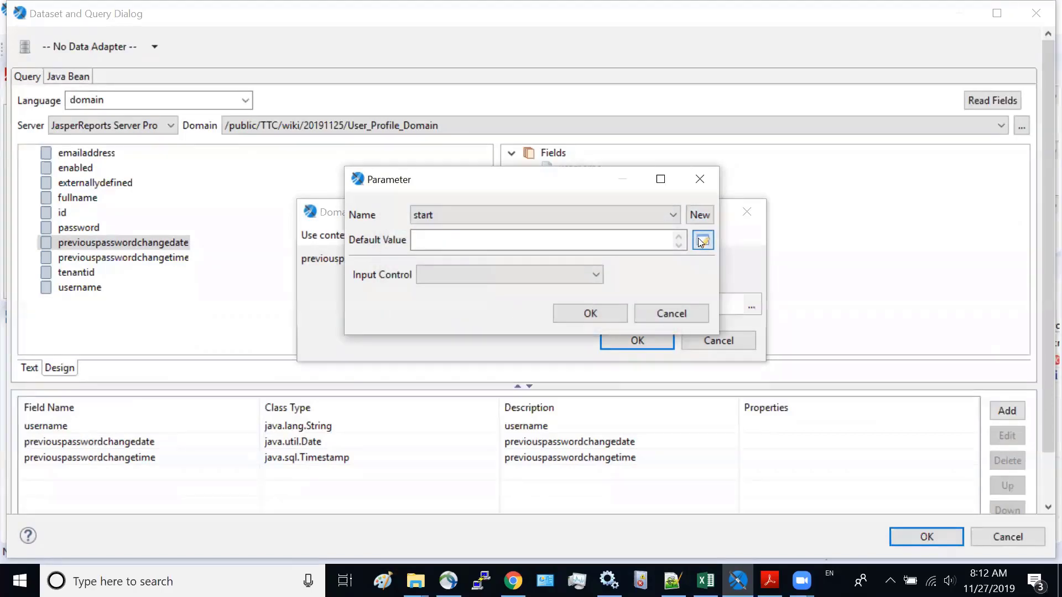
- Give the start parameter the default expression $P{PasswordChangDate}.getStart()
click(702, 240)
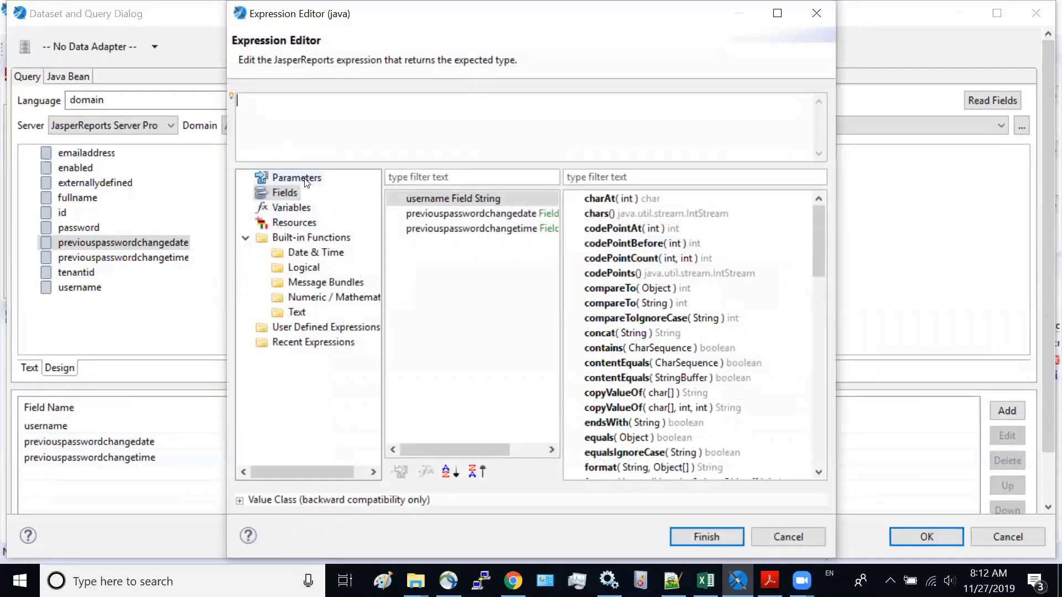
click(295, 177)
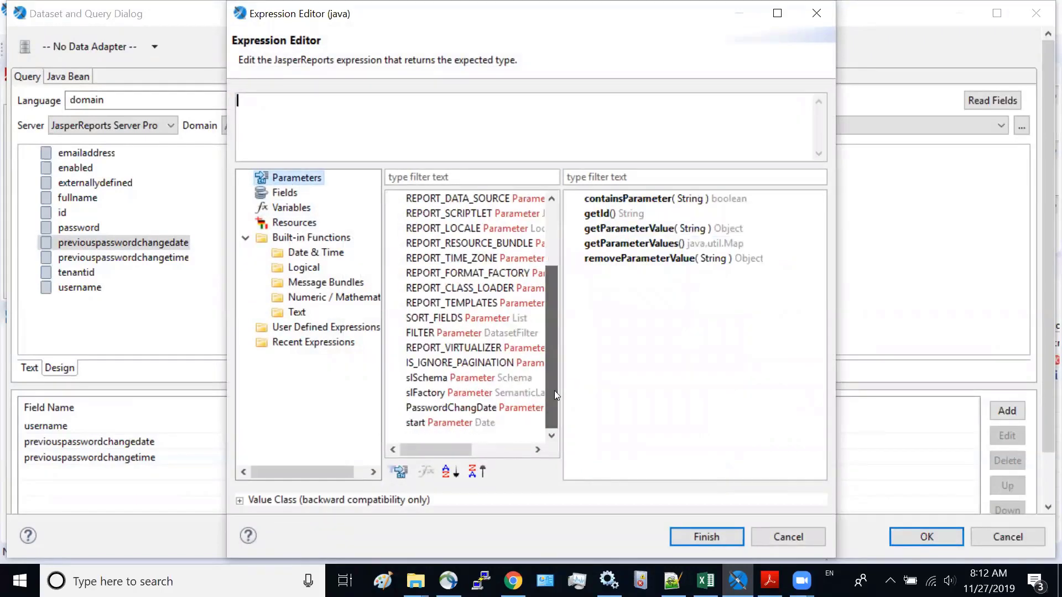
click(473, 407)
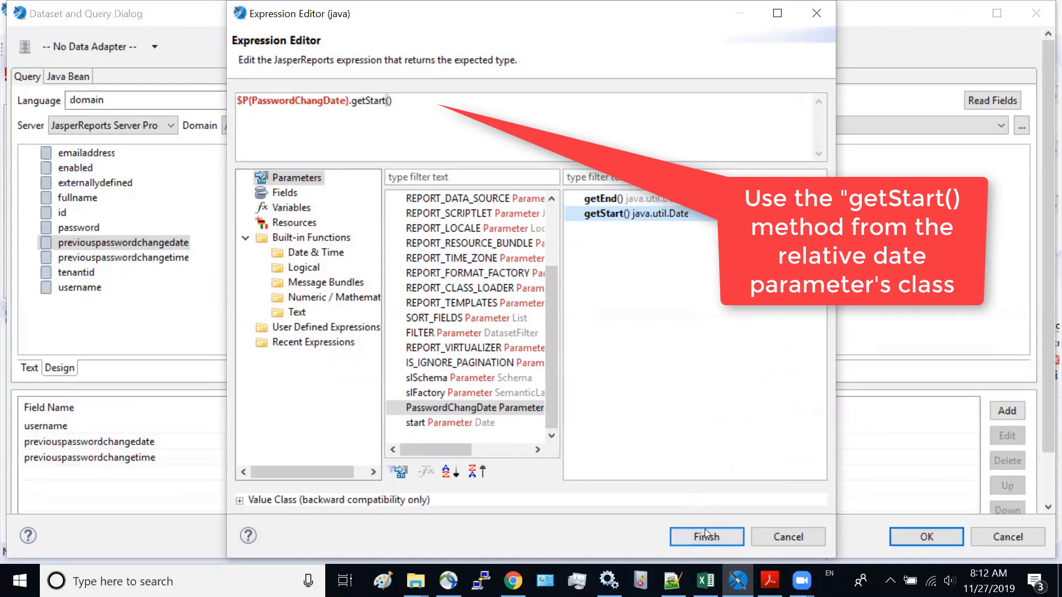
click(707, 537)
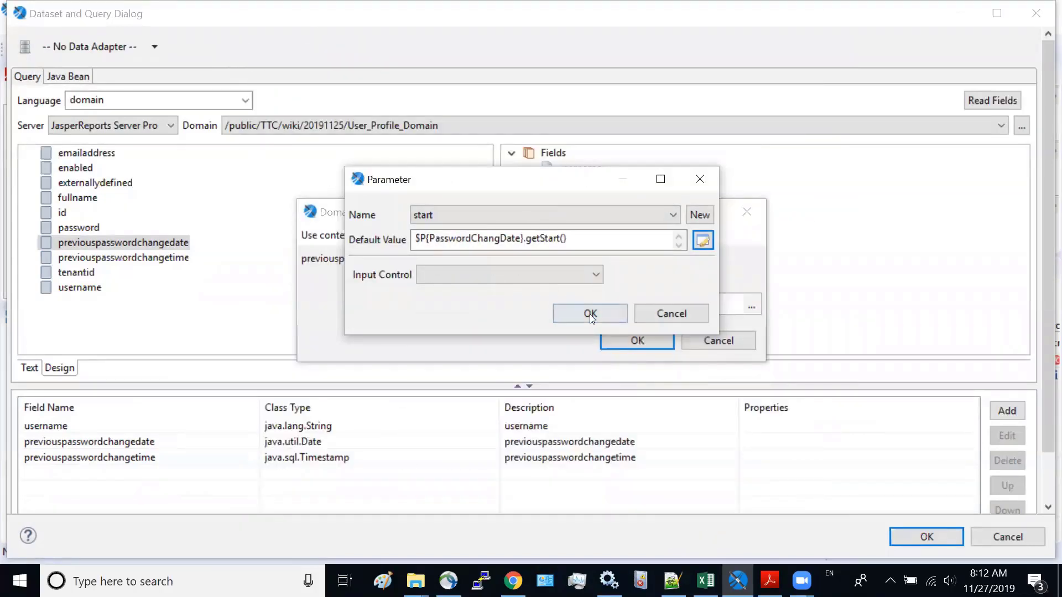
click(589, 313)
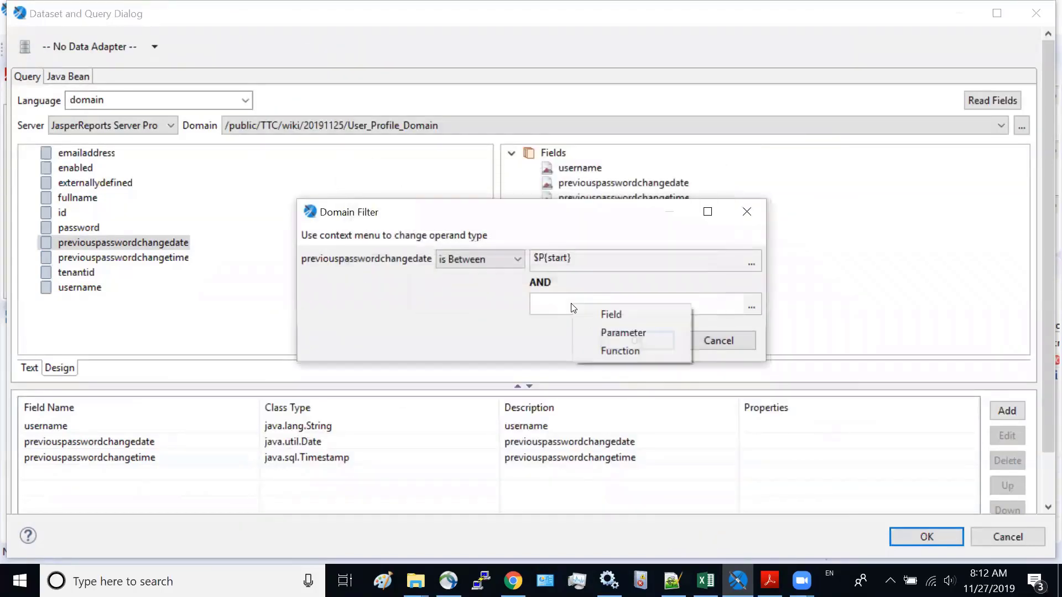
- Create an 'end' parameter for the upper bound, defaulting to $P{PasswordChangDate}.getEnd()
click(622, 332)
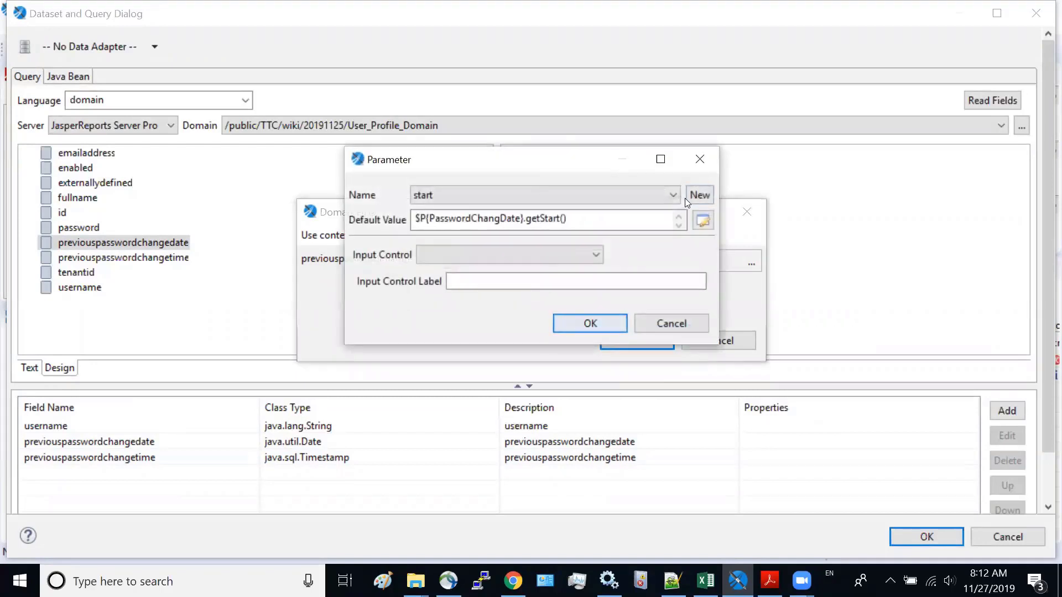
click(699, 195)
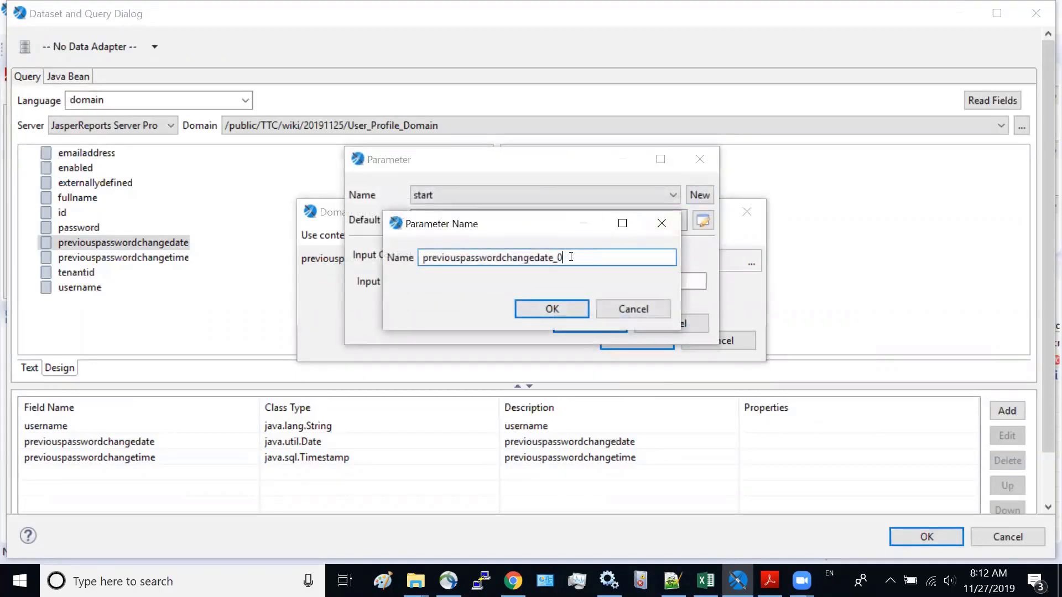
text(end)
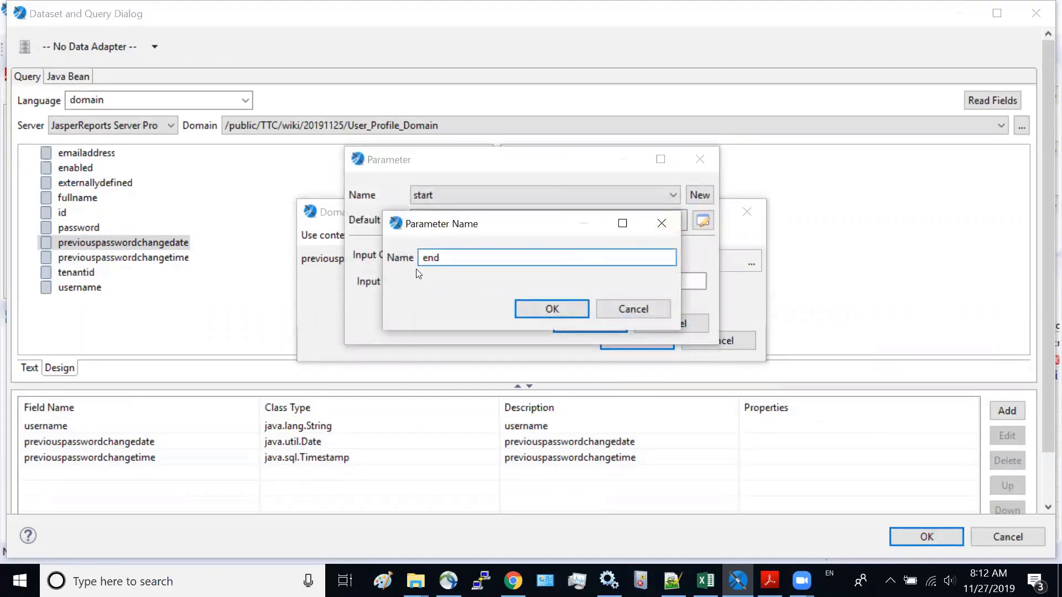
click(551, 308)
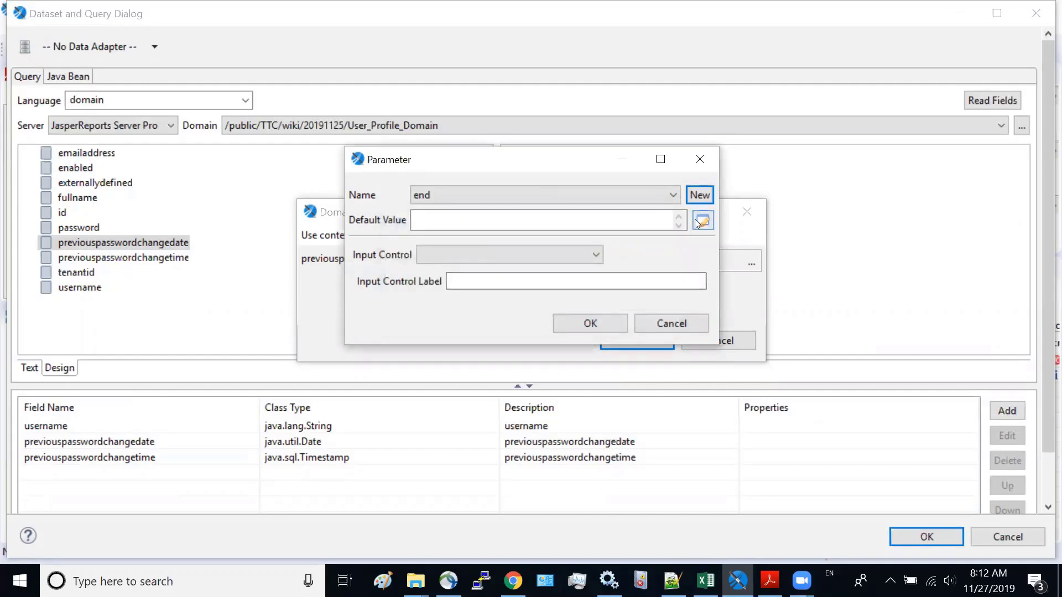
click(703, 221)
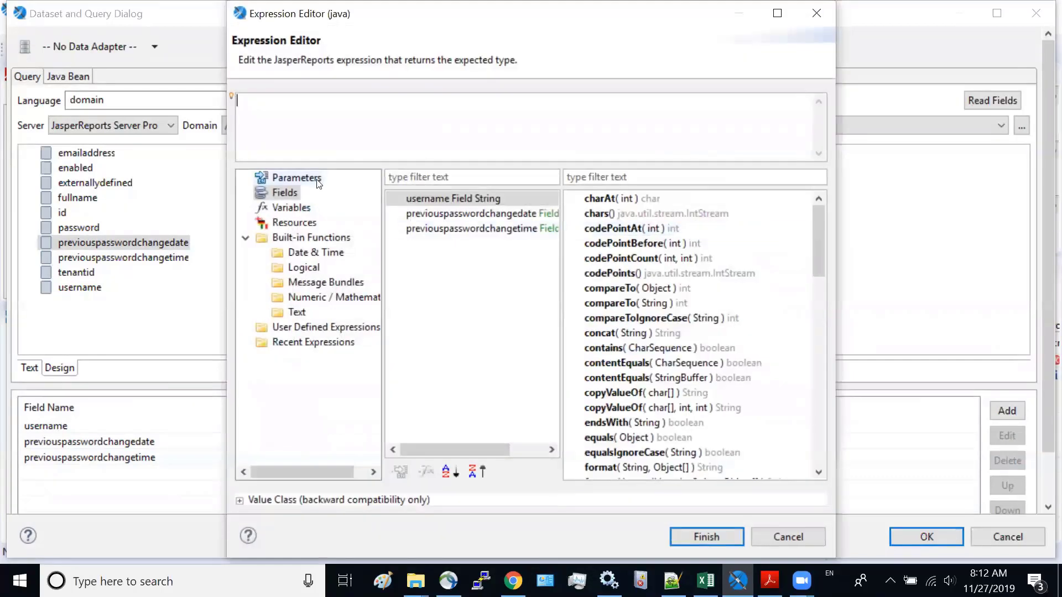
click(296, 177)
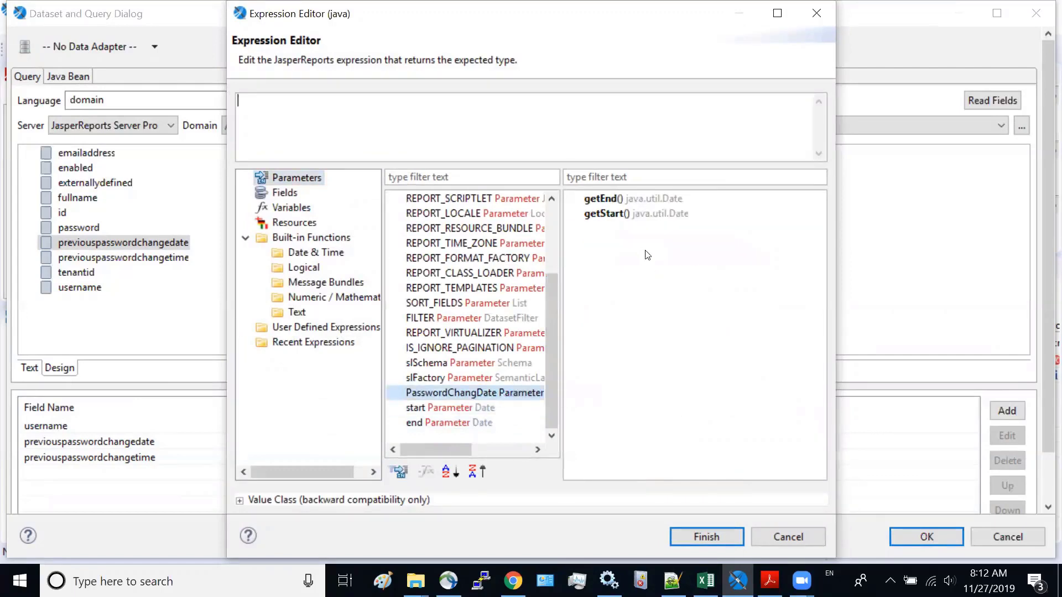
double_click(601, 199)
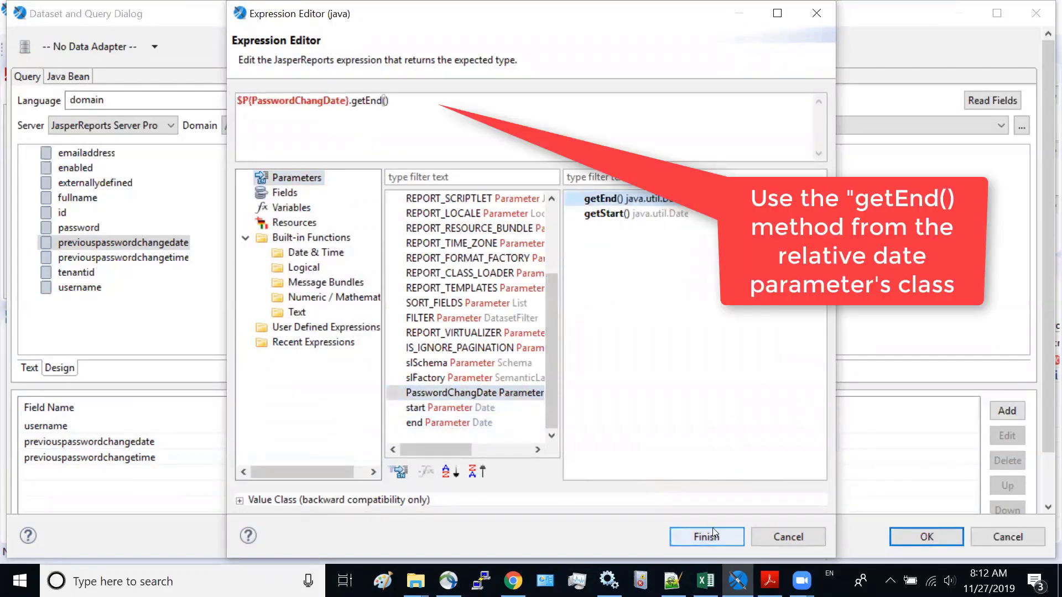
click(706, 536)
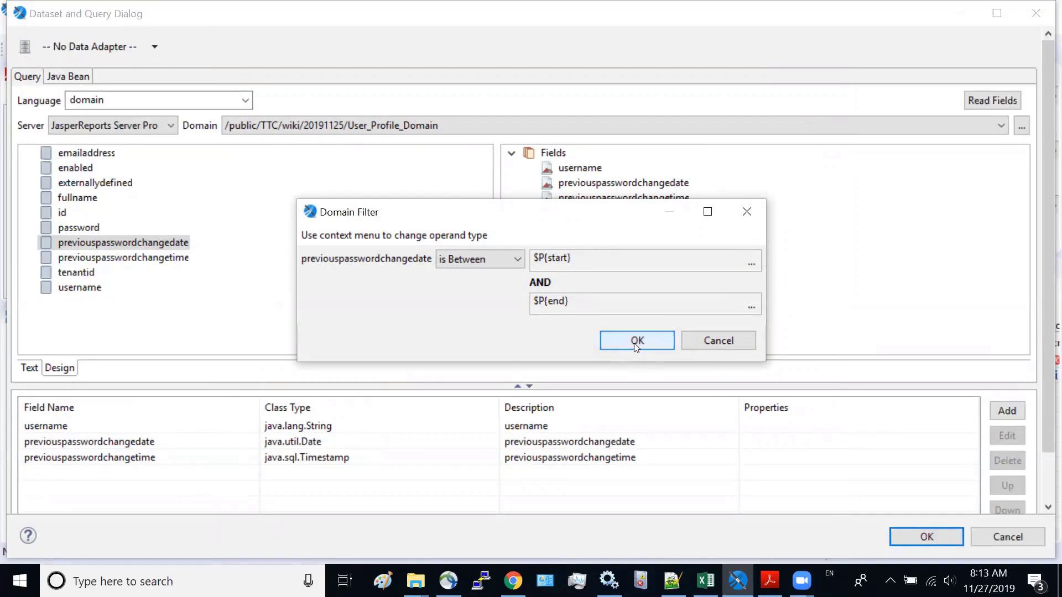
- Review the 'Between $P(start) AND $P(end)' filter and confirm the Dataset and Query dialog
click(636, 340)
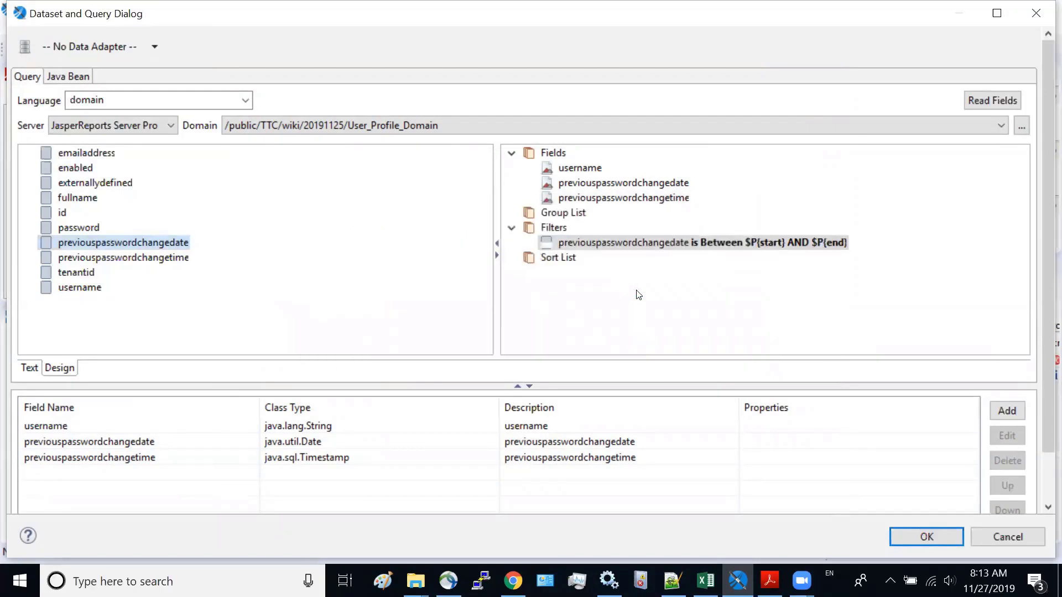
click(691, 242)
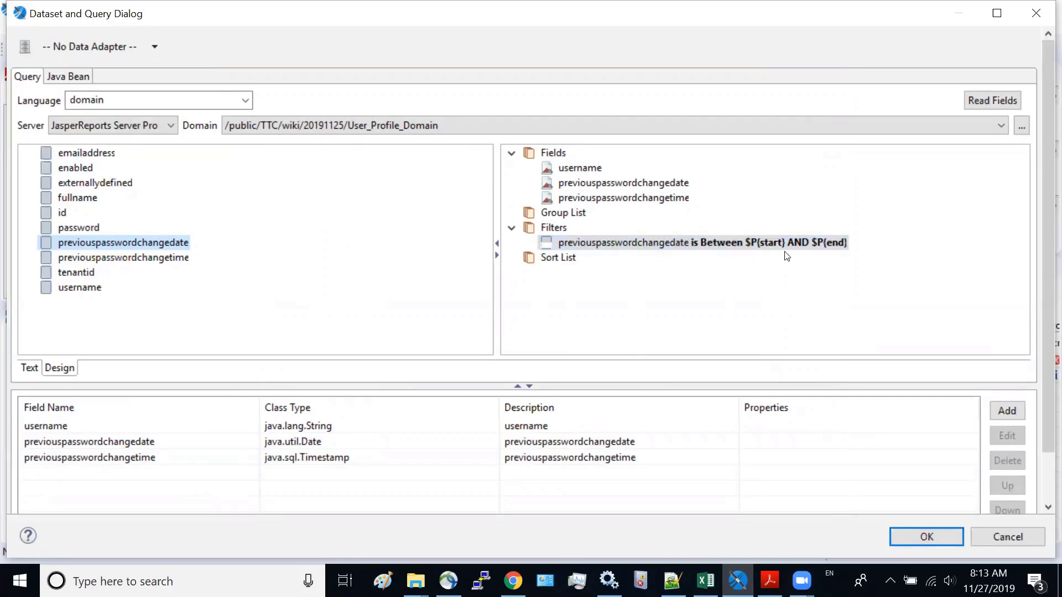
click(926, 536)
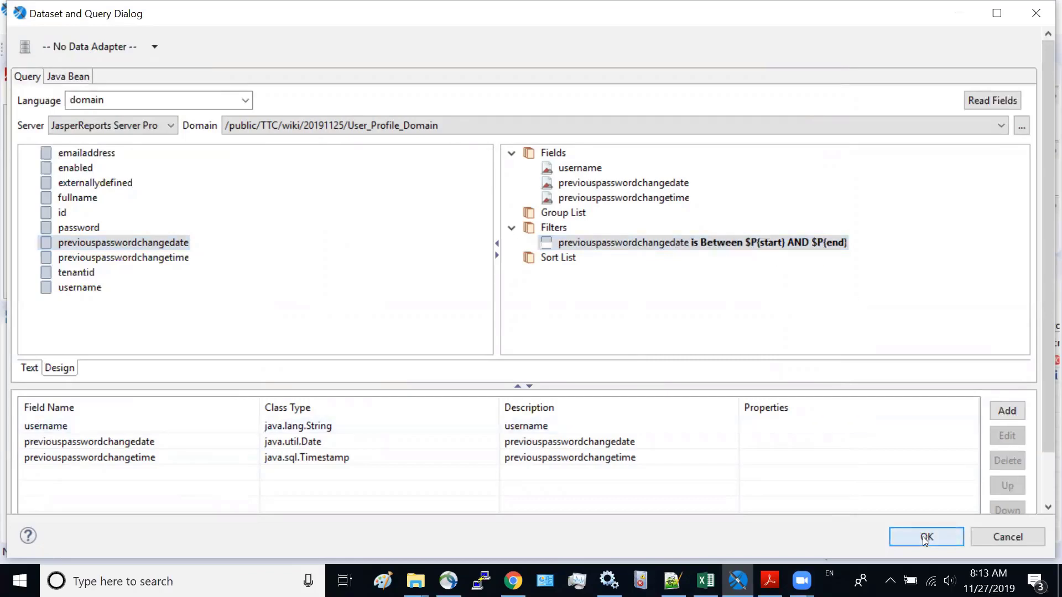
click(926, 537)
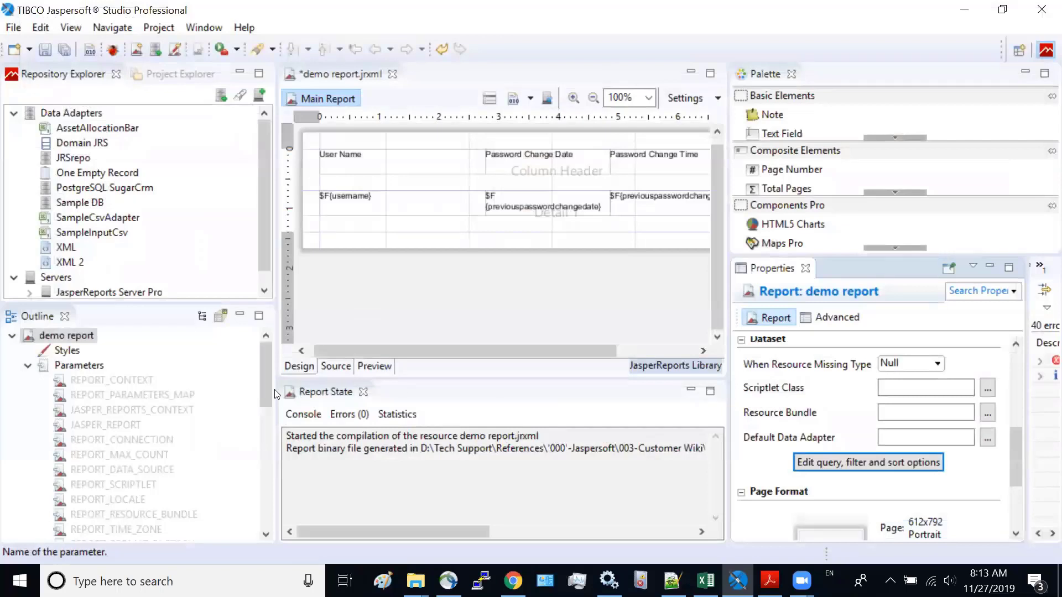
- Uncheck Is For Prompting on the start parameter, then select the end parameter
scroll(down, 3)
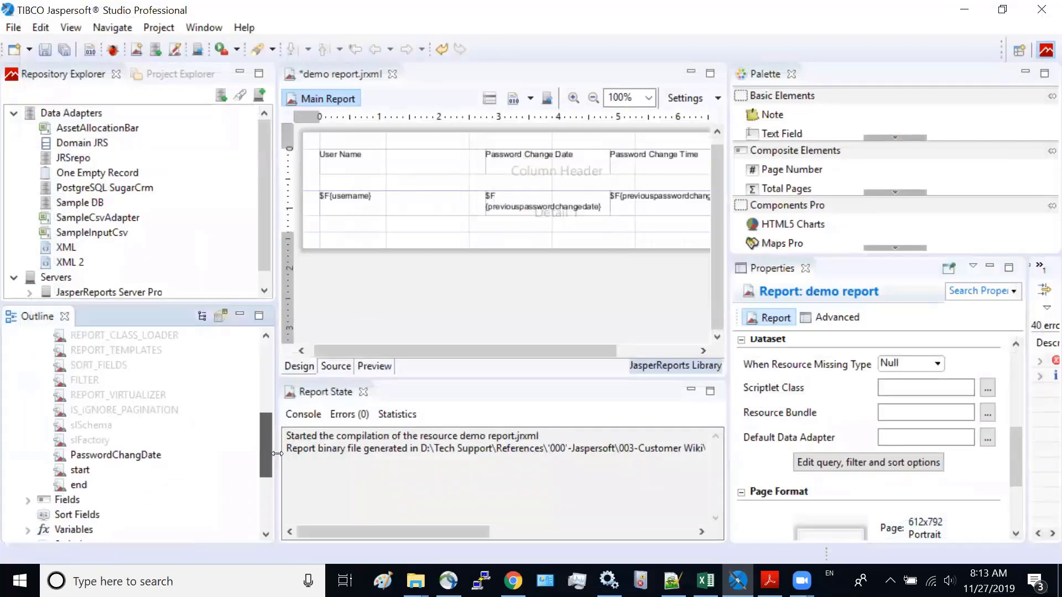
click(80, 470)
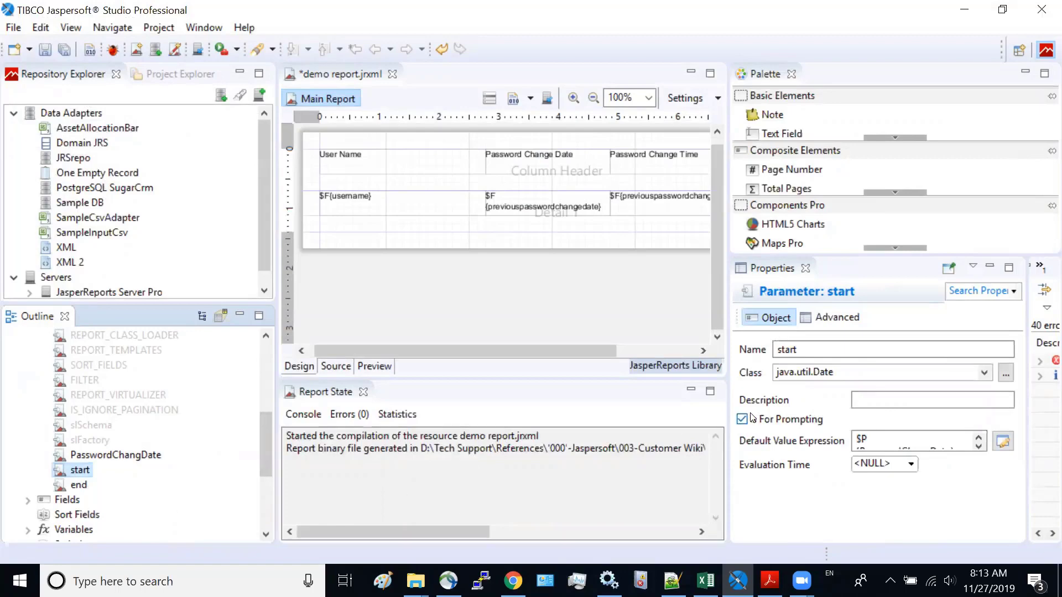
click(741, 419)
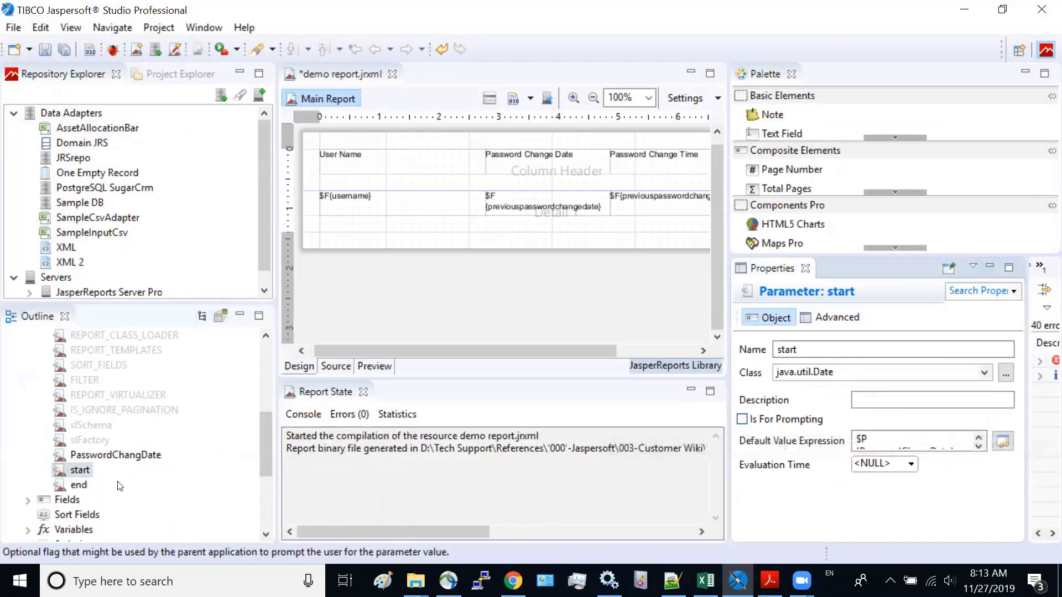
click(78, 485)
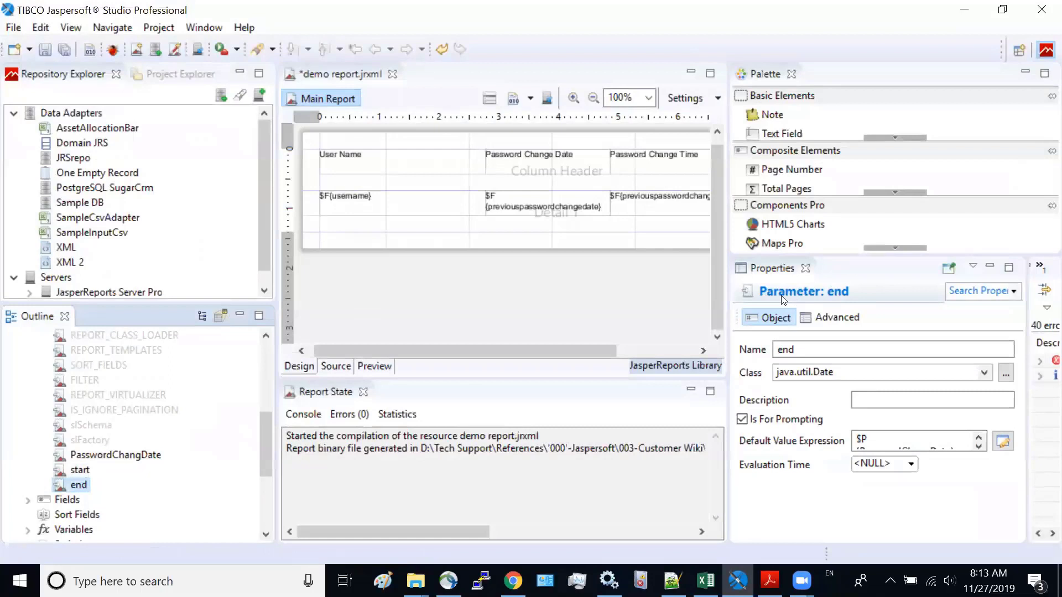
click(742, 420)
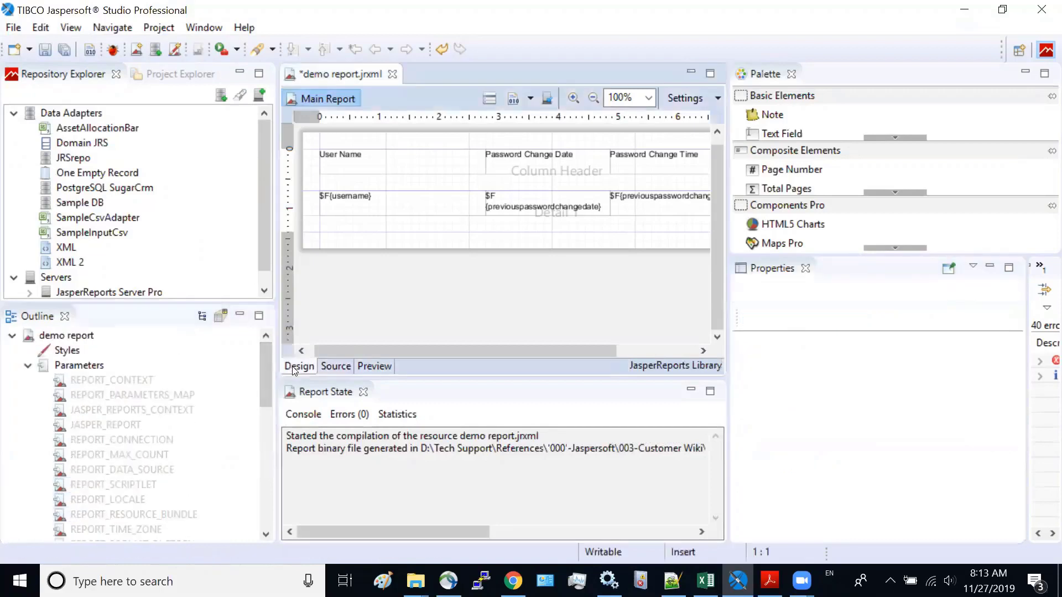
- Save the demo report, declining the JasperReports Server export prompt
click(12, 27)
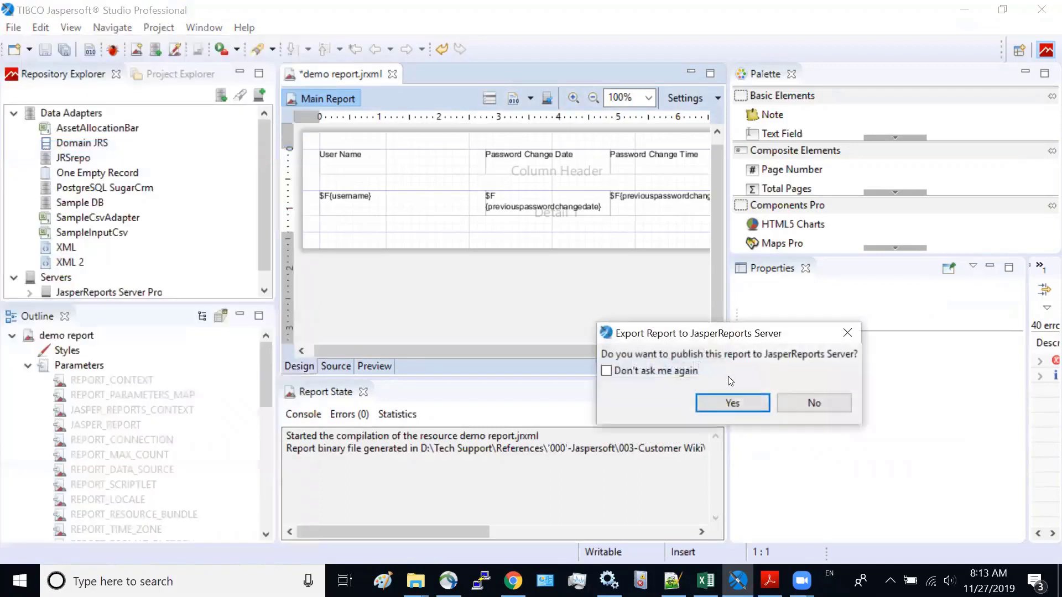
click(813, 404)
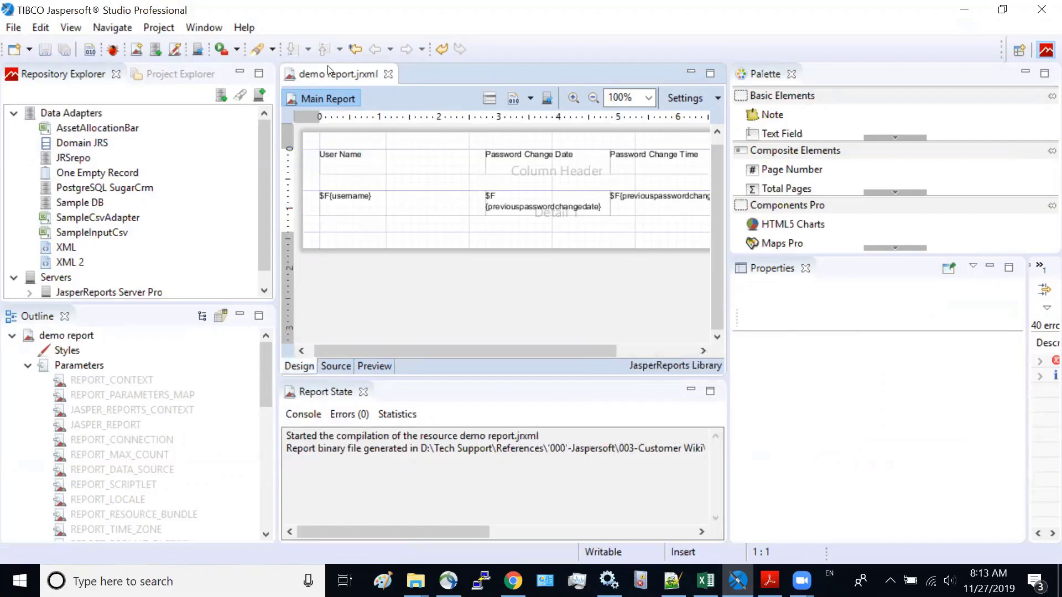
mouse_move(512, 97)
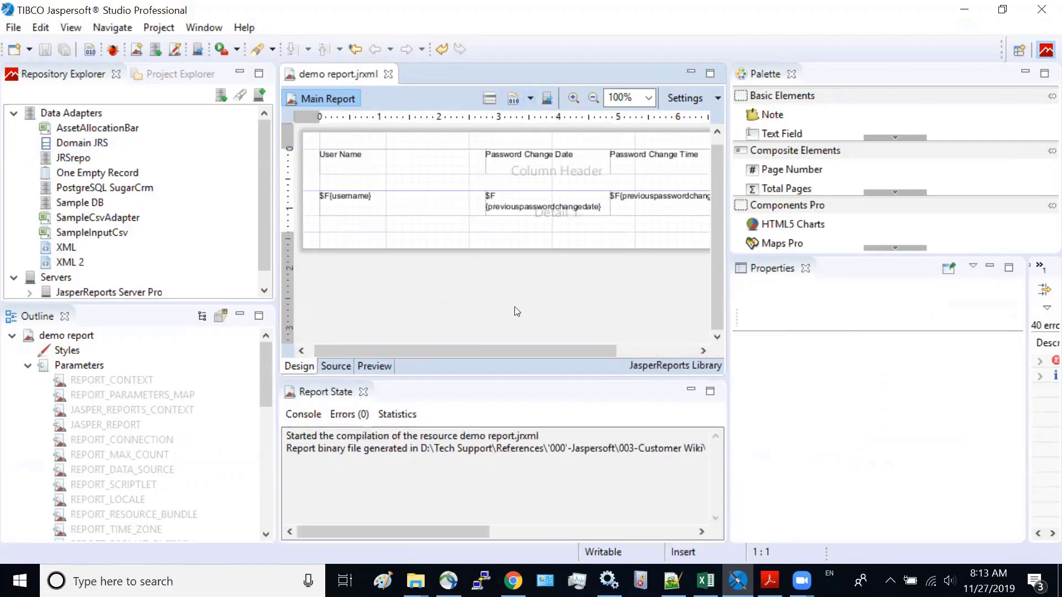
mouse_move(546, 99)
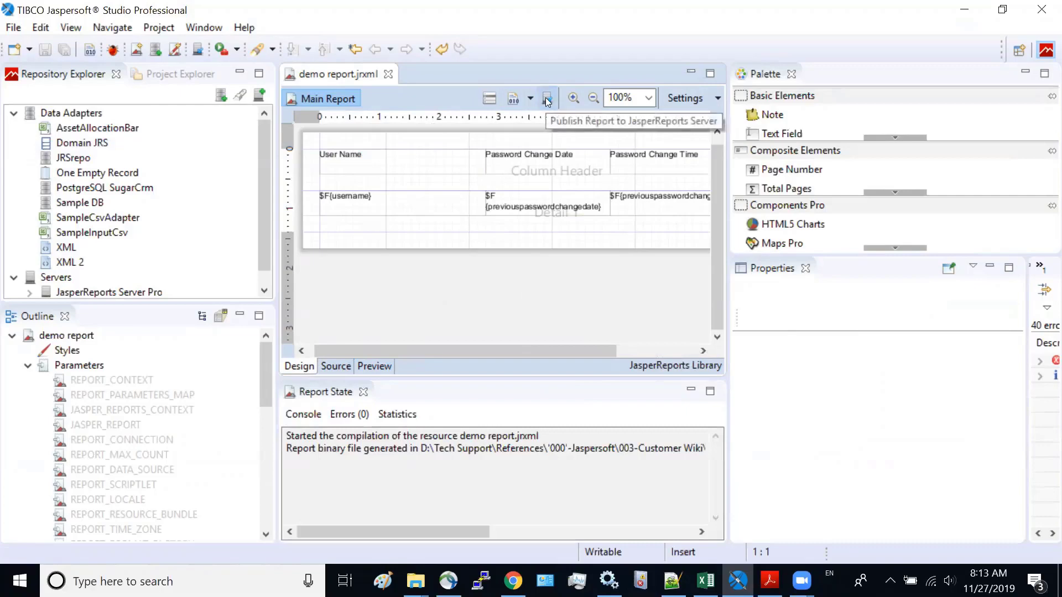
- Publish to JasperReports Server Pro > Public > TTC > wiki > 20191125, advancing to resources
click(546, 98)
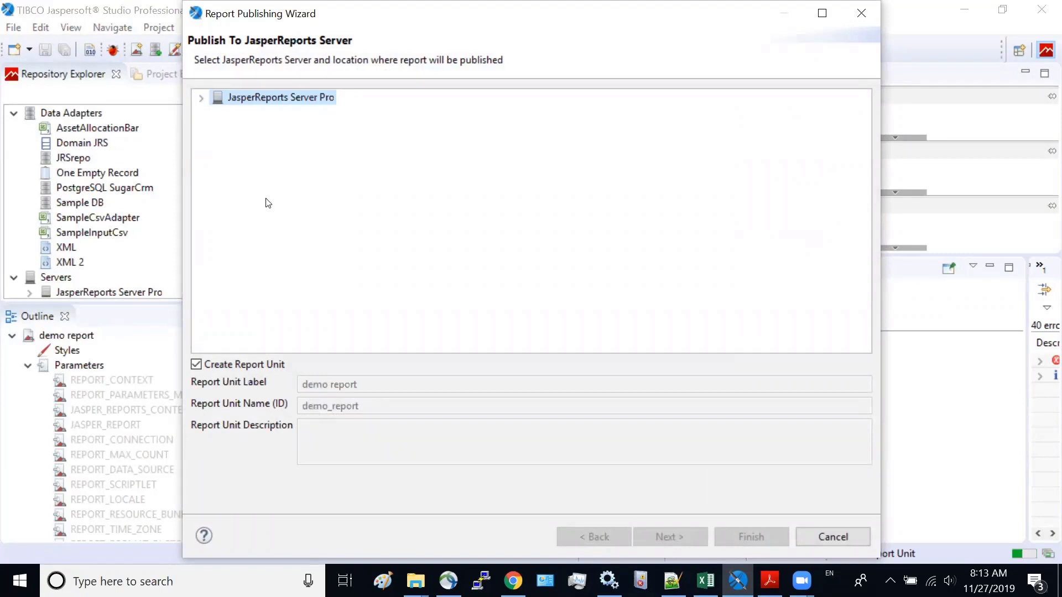
click(201, 97)
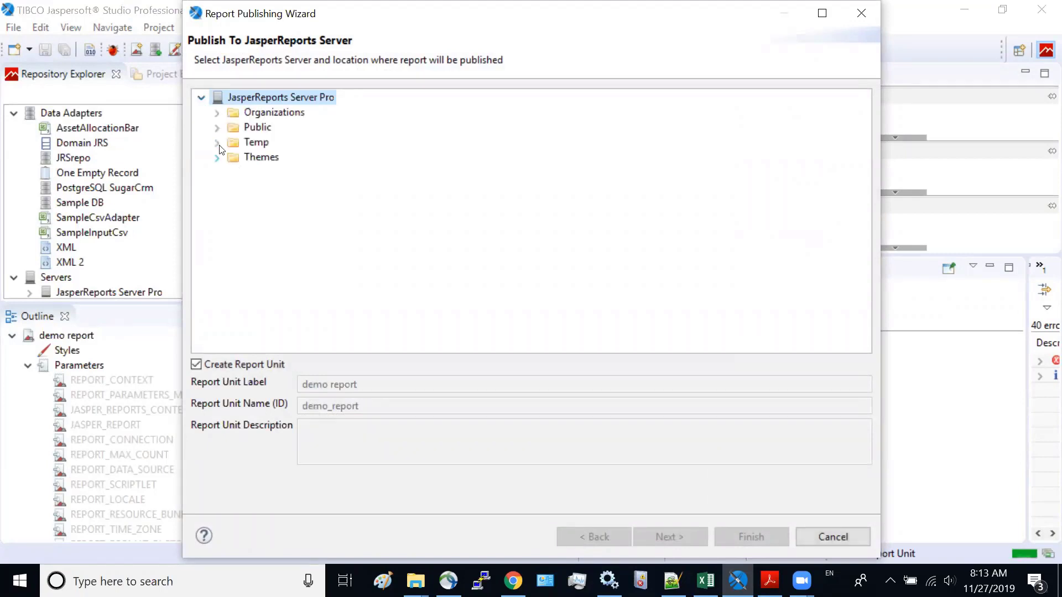
click(217, 127)
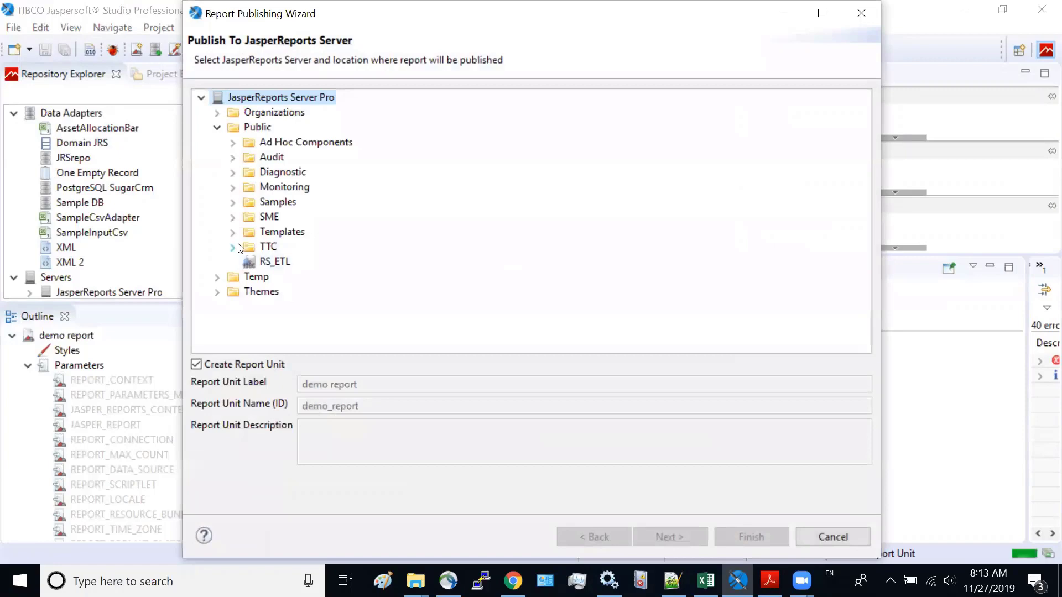
click(233, 247)
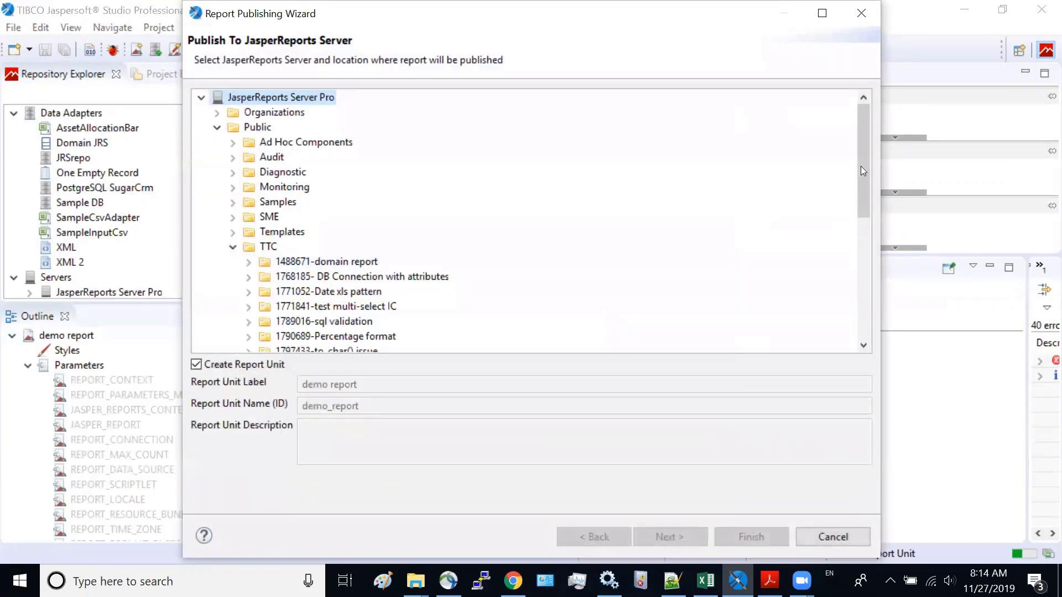
scroll(down, 3)
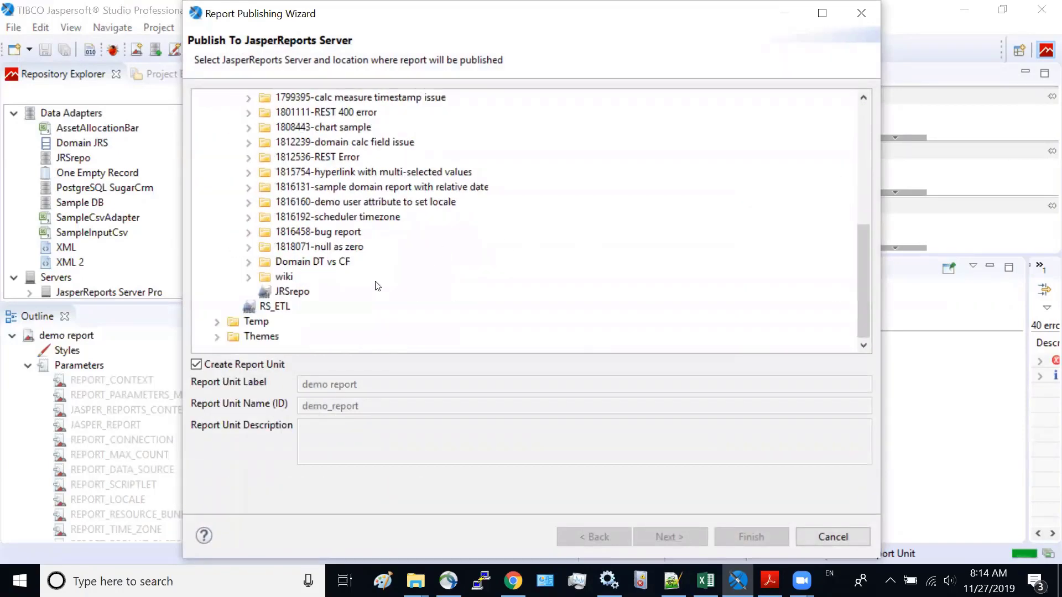
click(248, 277)
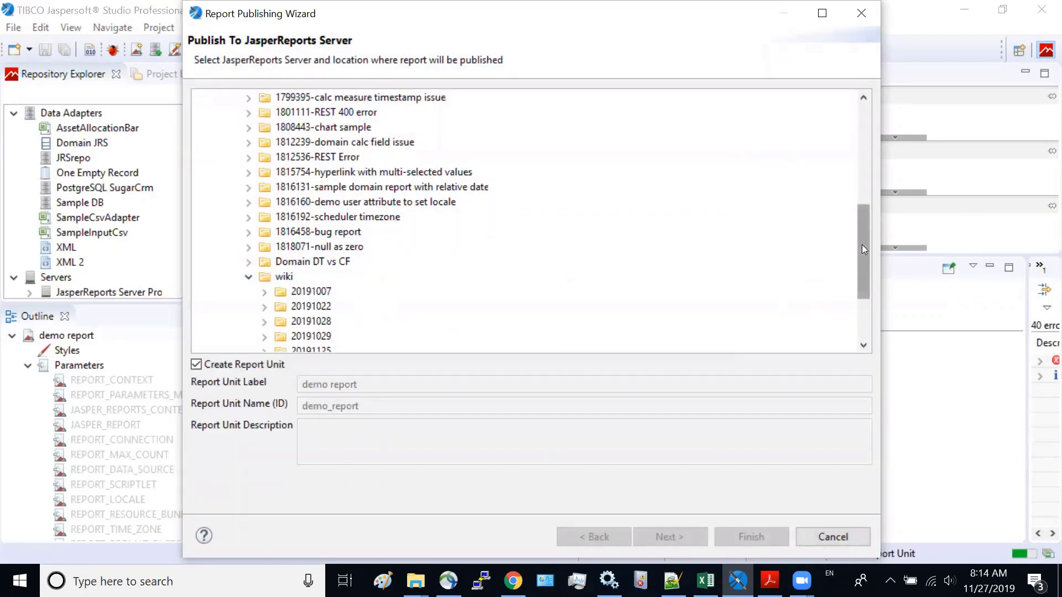
click(310, 247)
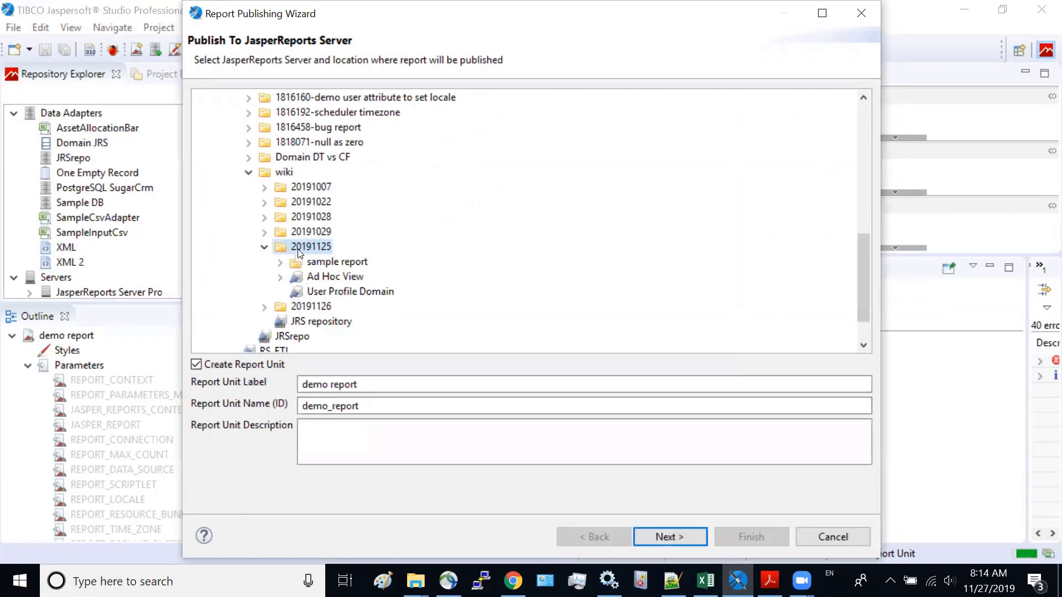
click(670, 537)
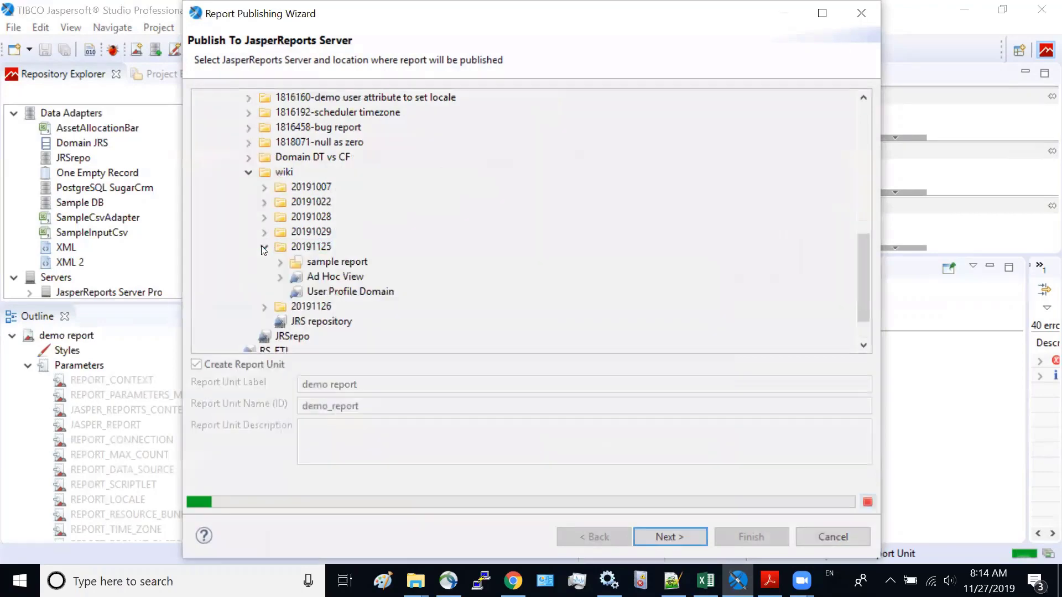
click(311, 247)
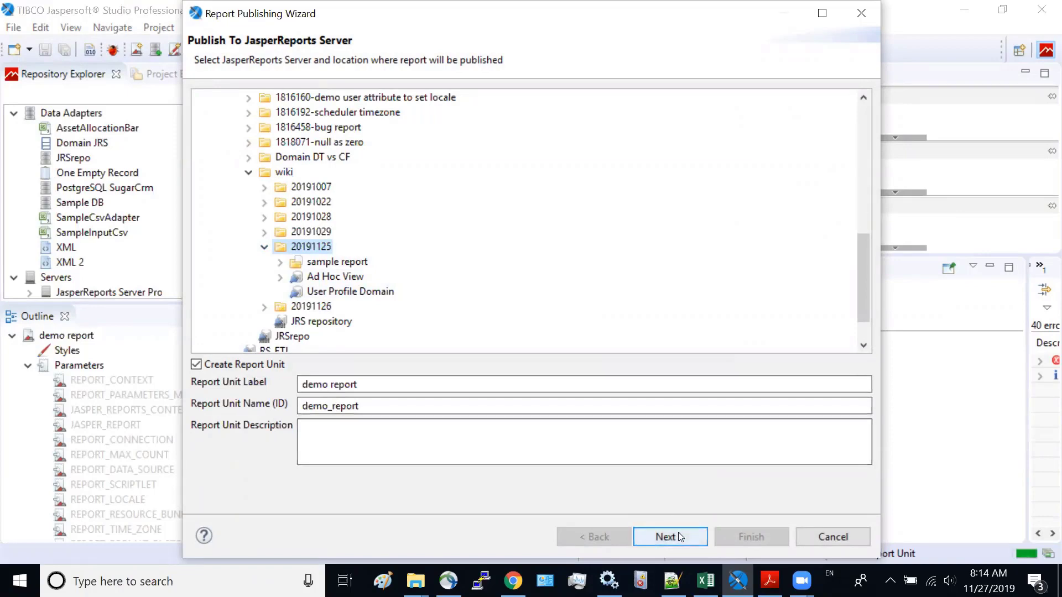
click(668, 536)
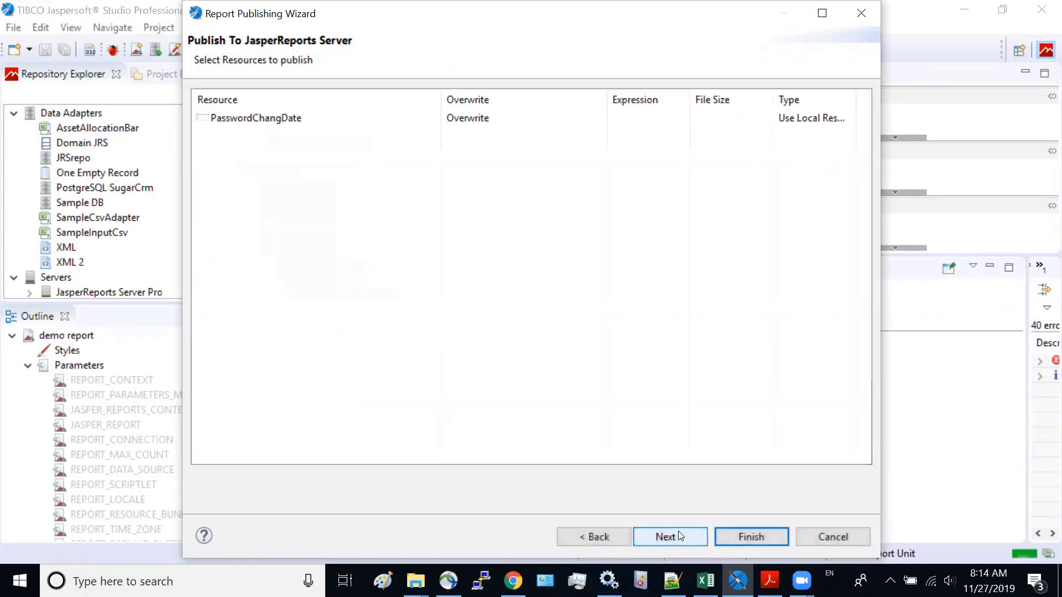
- Keep User_Profile_Domain as repository data source, finish publishing, and dismiss the success message
click(669, 536)
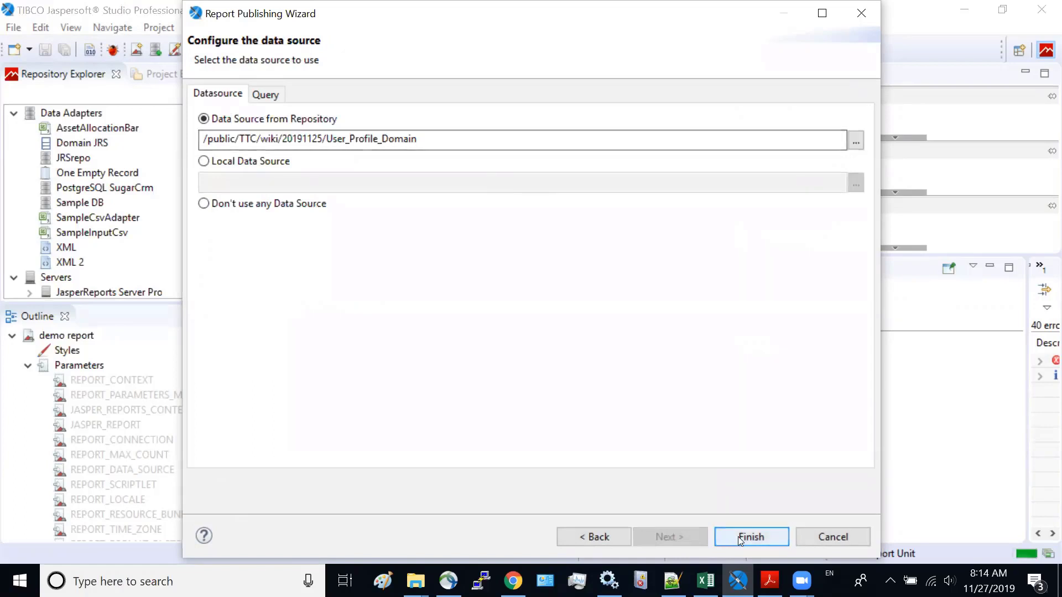
click(751, 536)
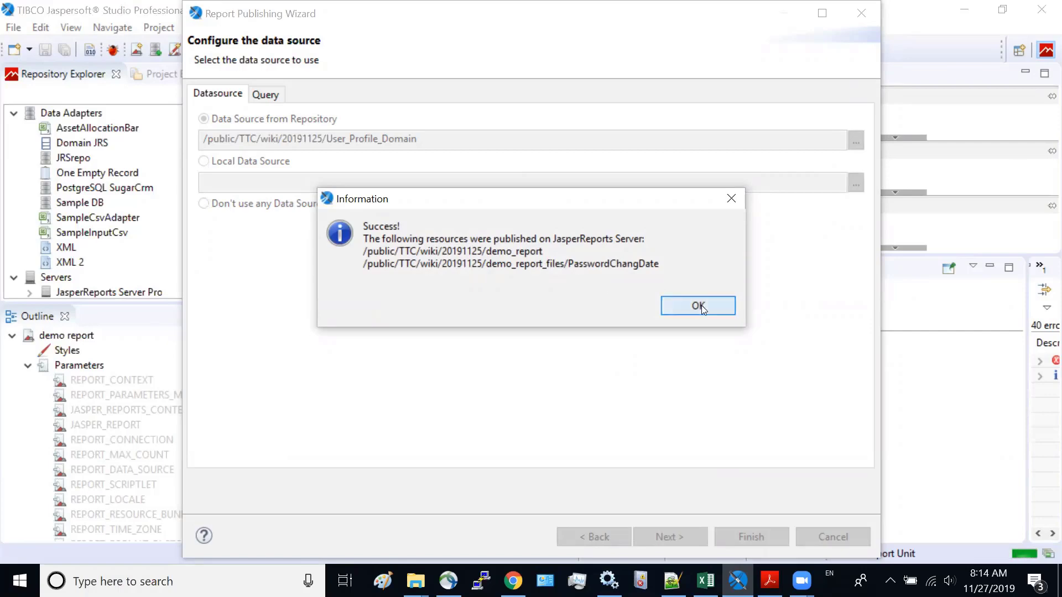
click(698, 306)
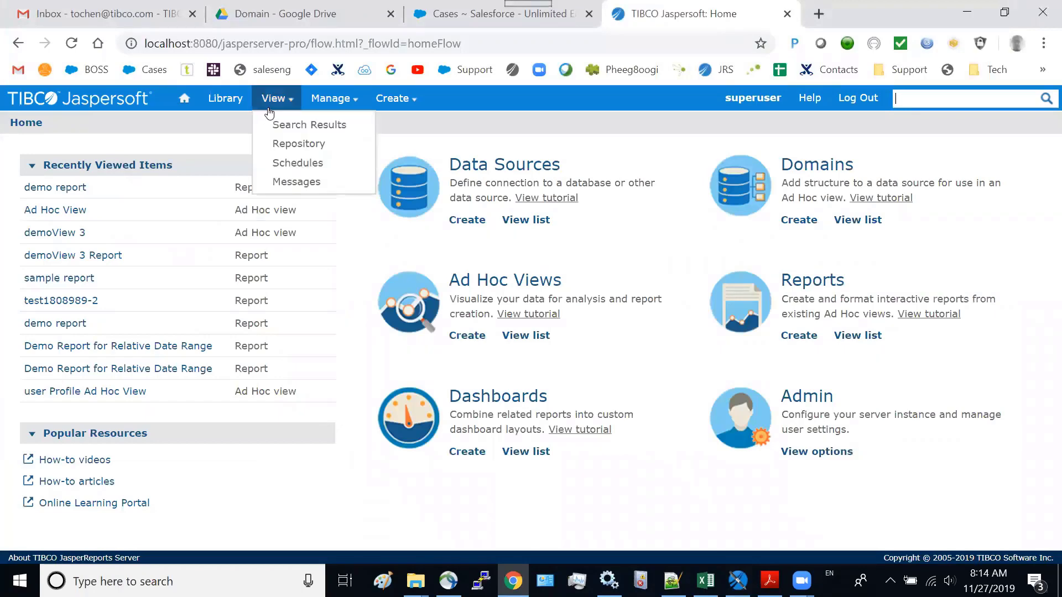
mouse_move(299, 143)
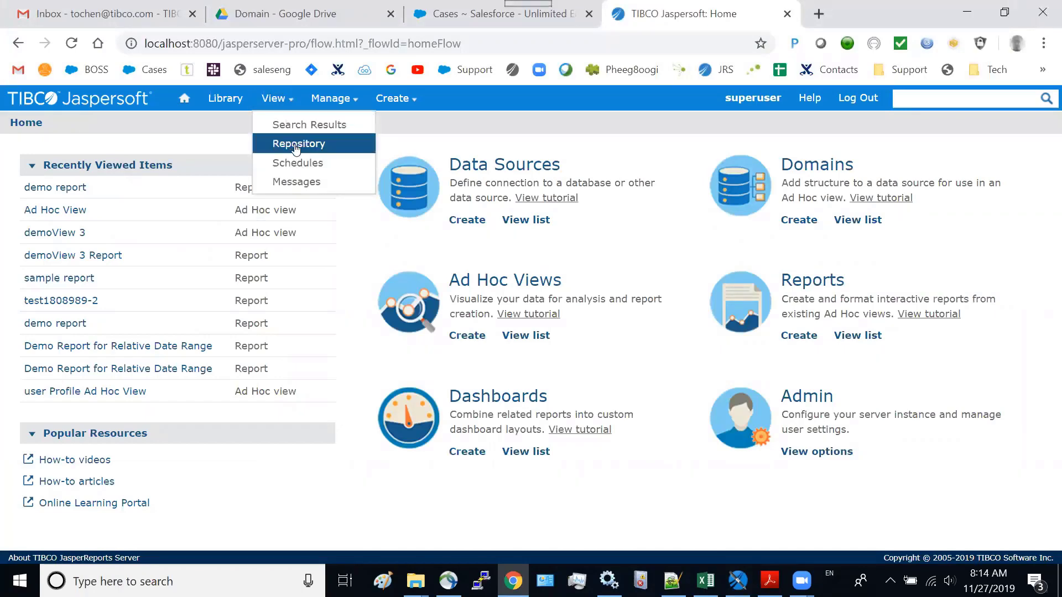
- Edit the demo report from the repository and add an input control under Controls & Resources
click(299, 143)
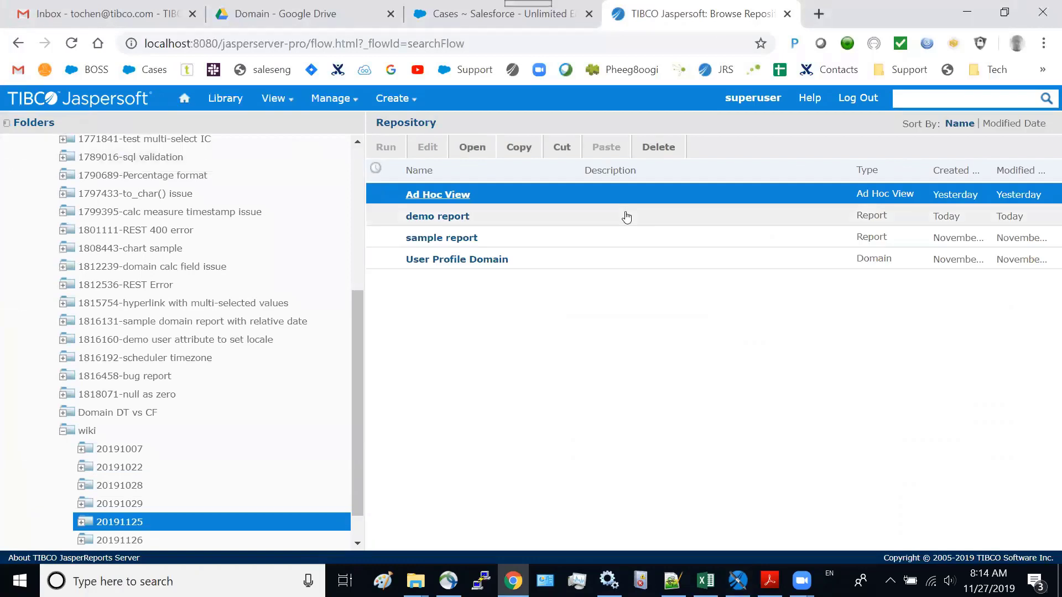
click(437, 215)
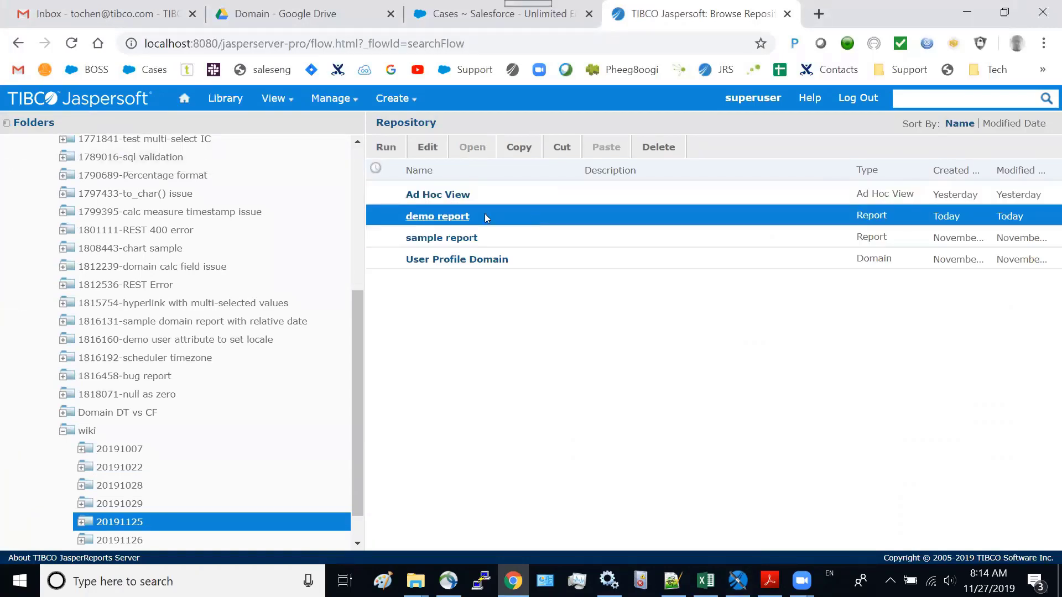
click(427, 147)
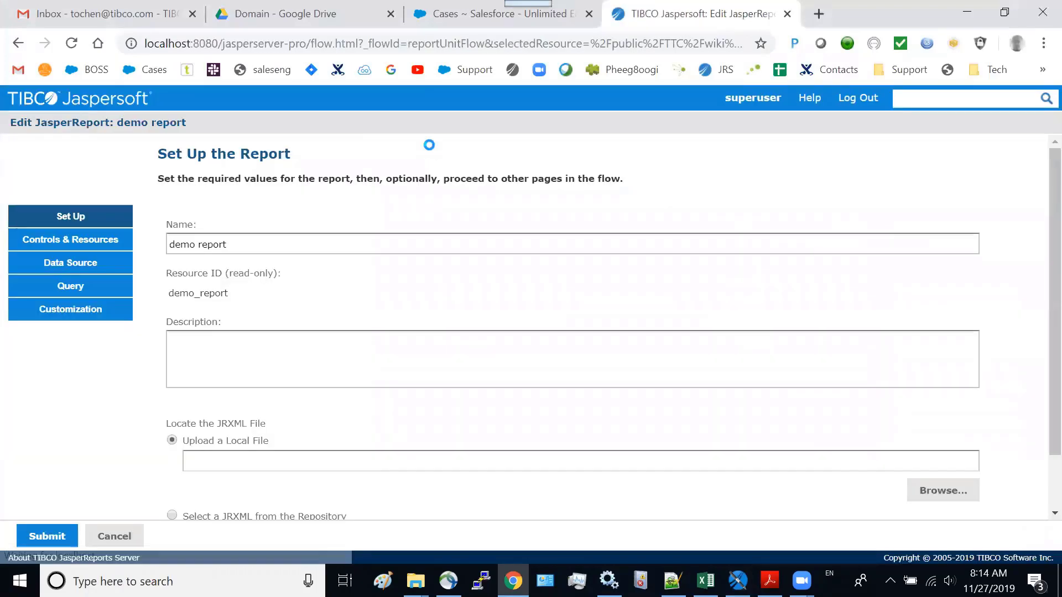
click(69, 239)
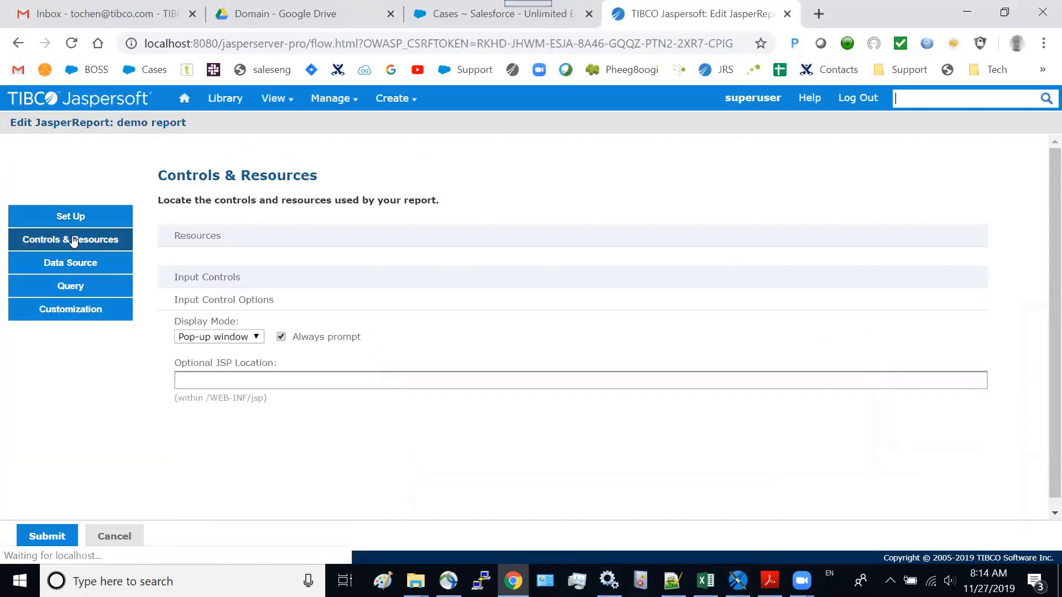
click(69, 239)
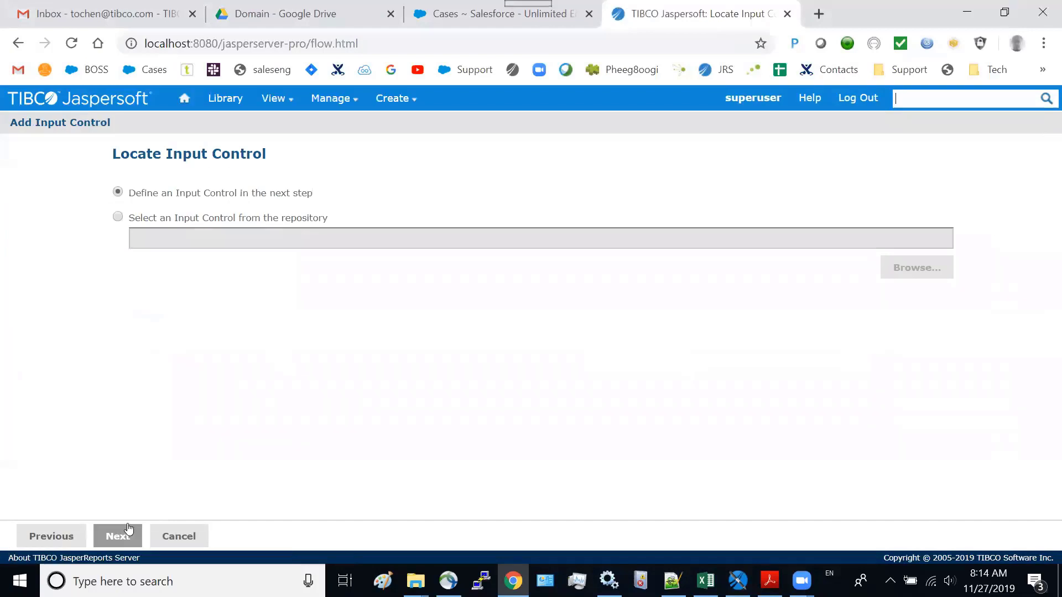
- Create a Date-type Password Chang Date control, set Display Mode to In Page, and submit
click(117, 536)
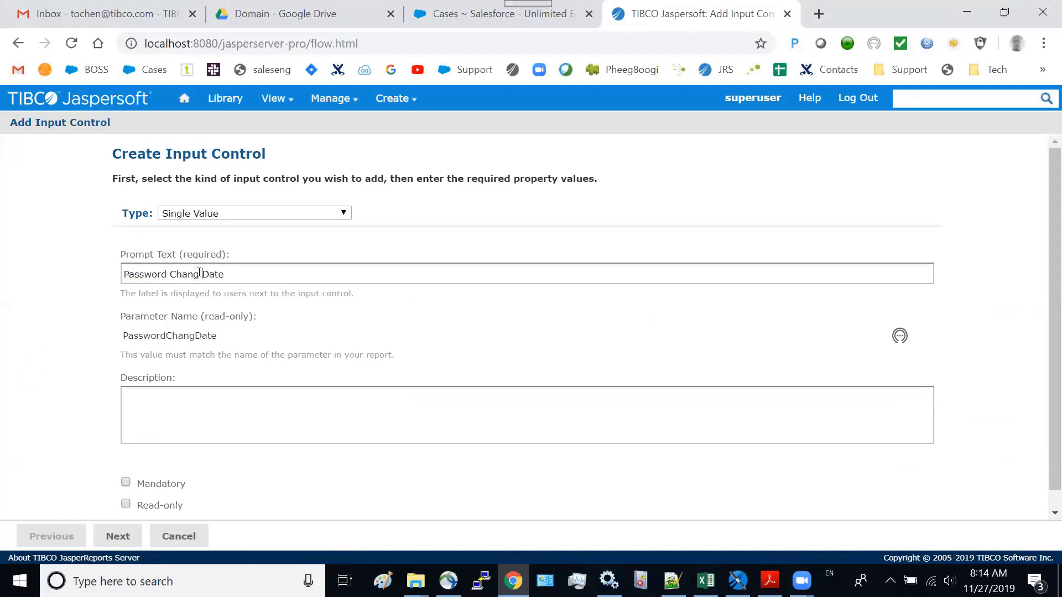
click(117, 536)
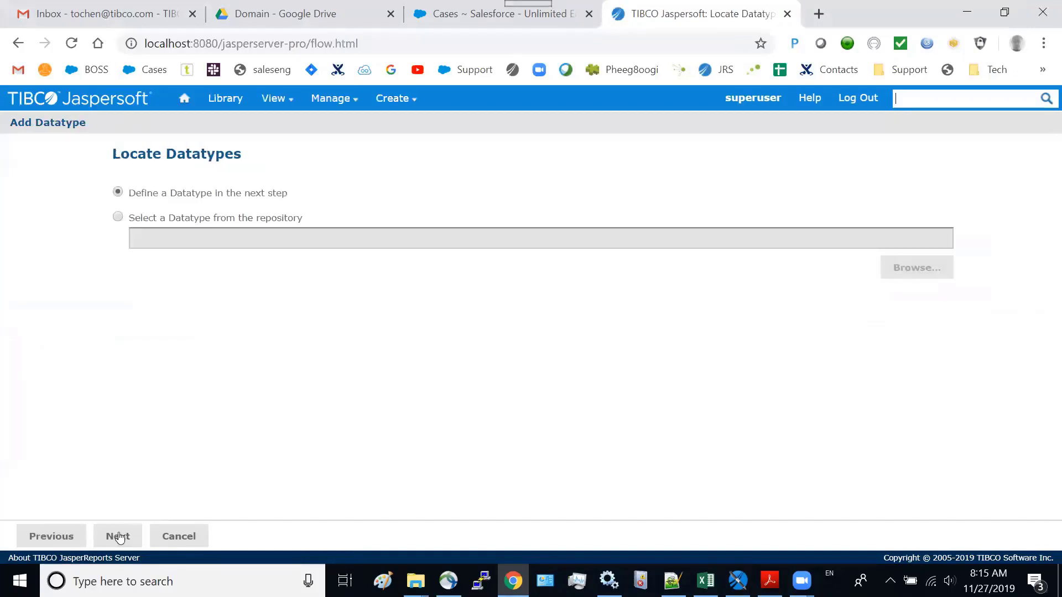
click(117, 536)
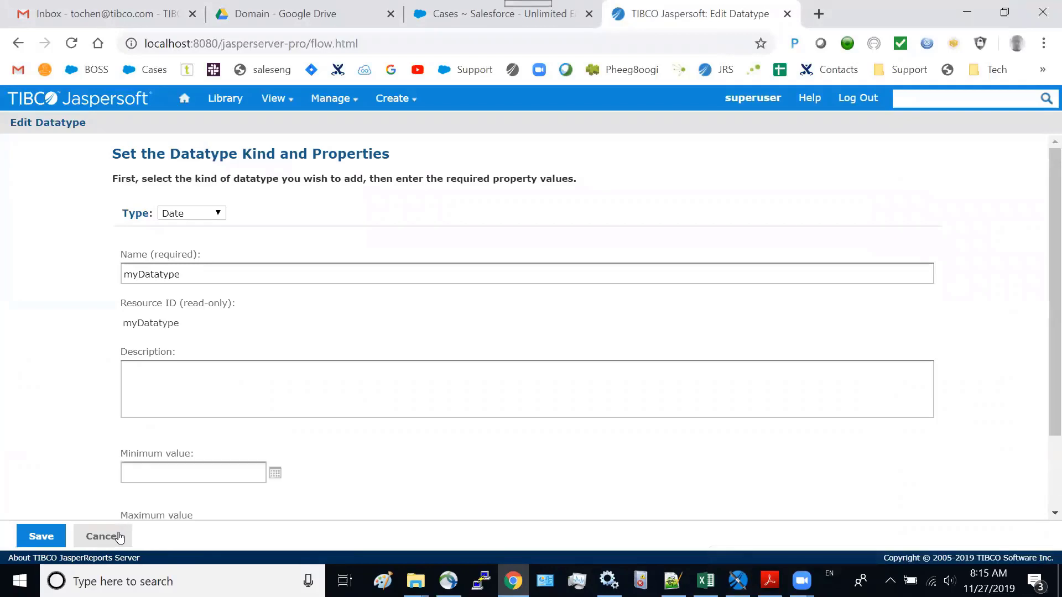
click(40, 536)
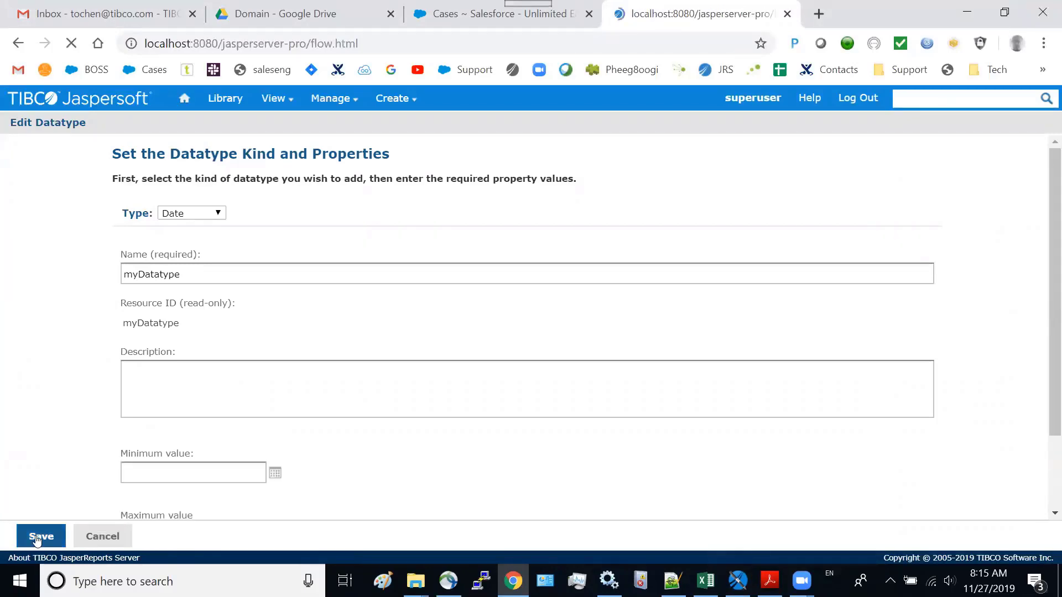
click(40, 536)
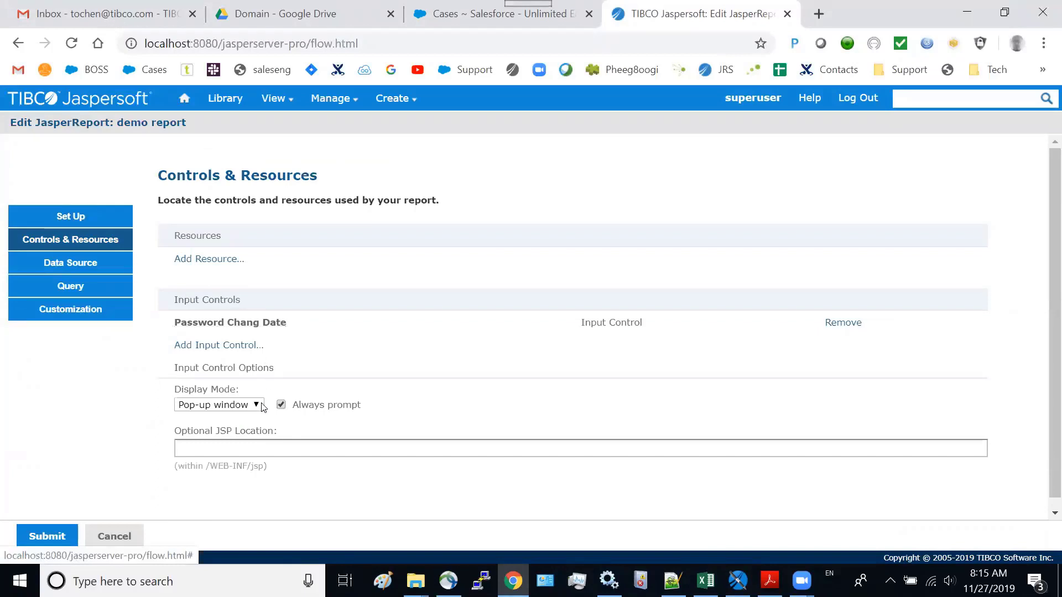
click(218, 404)
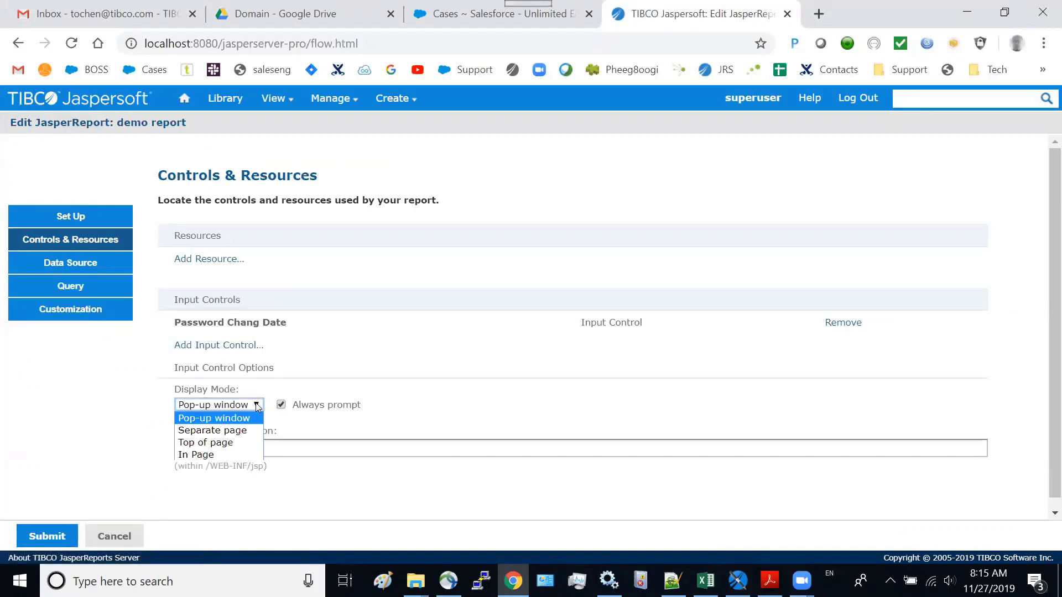
click(196, 455)
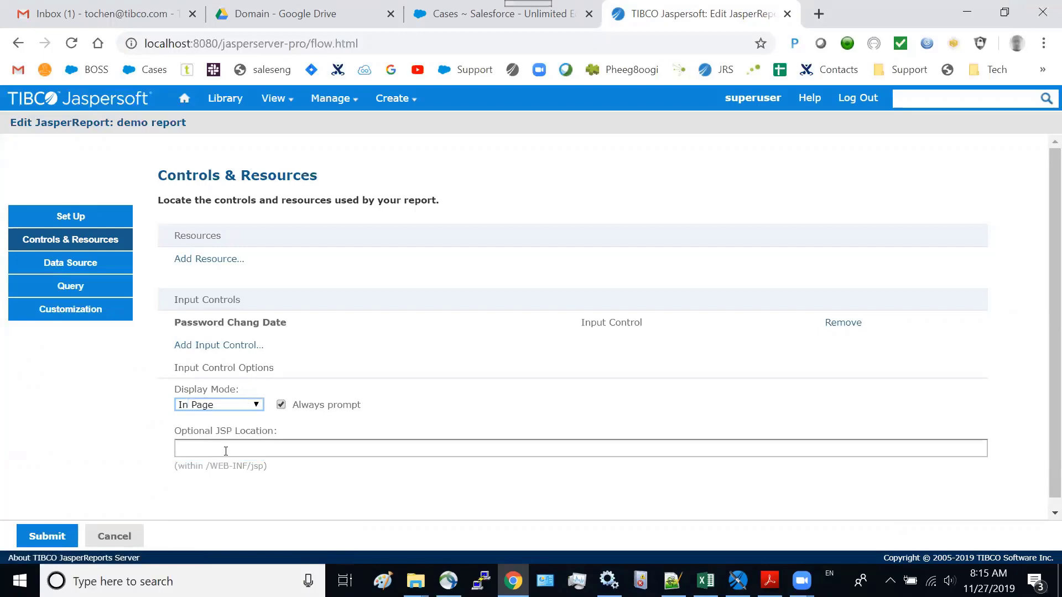
click(114, 536)
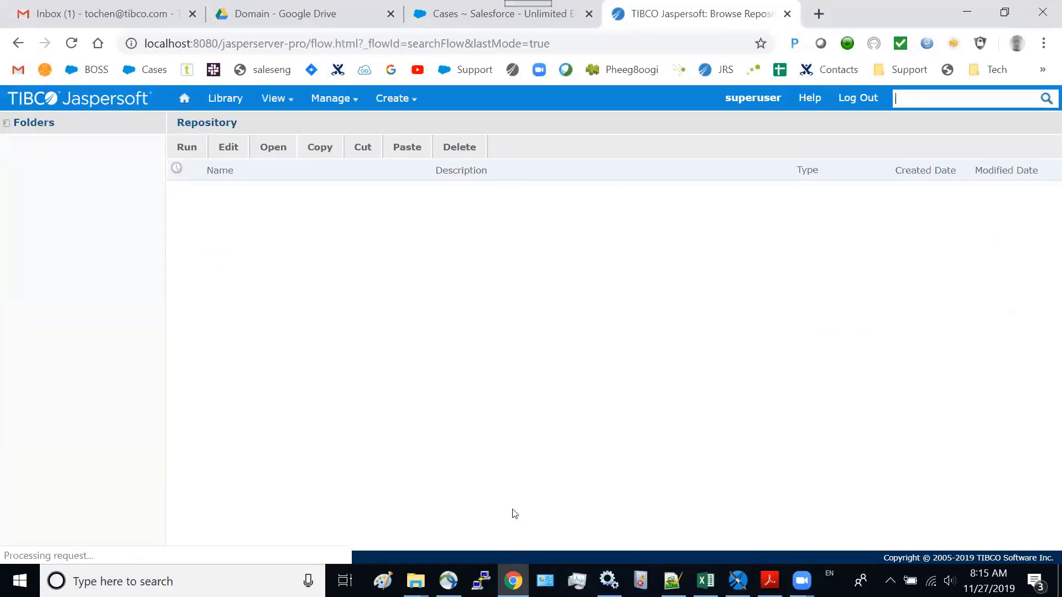
- Run the demo report with the relative date filter set to DAY
click(120, 522)
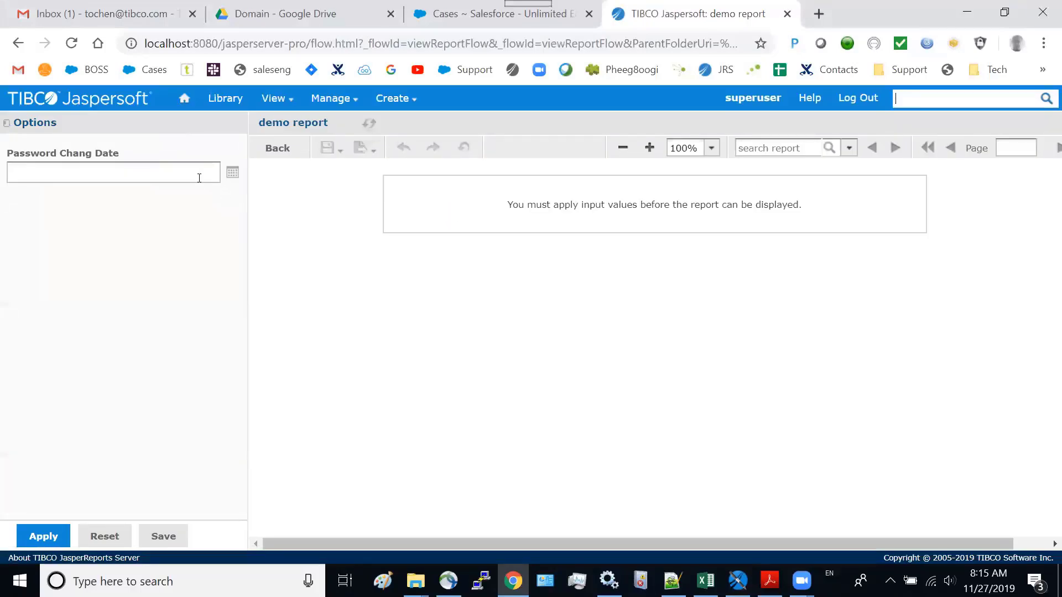
text(D)
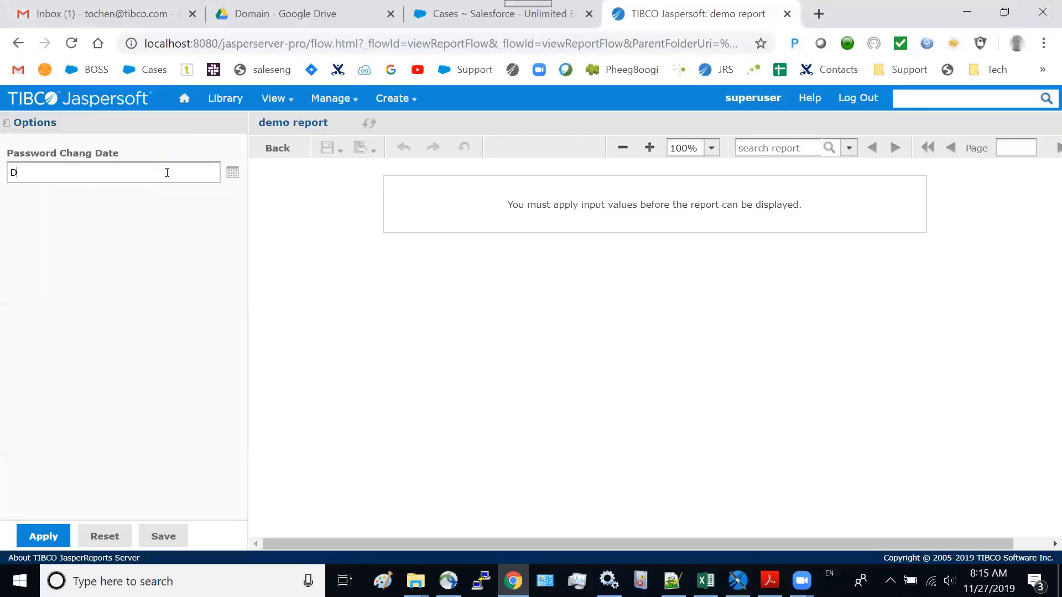
text(AY)
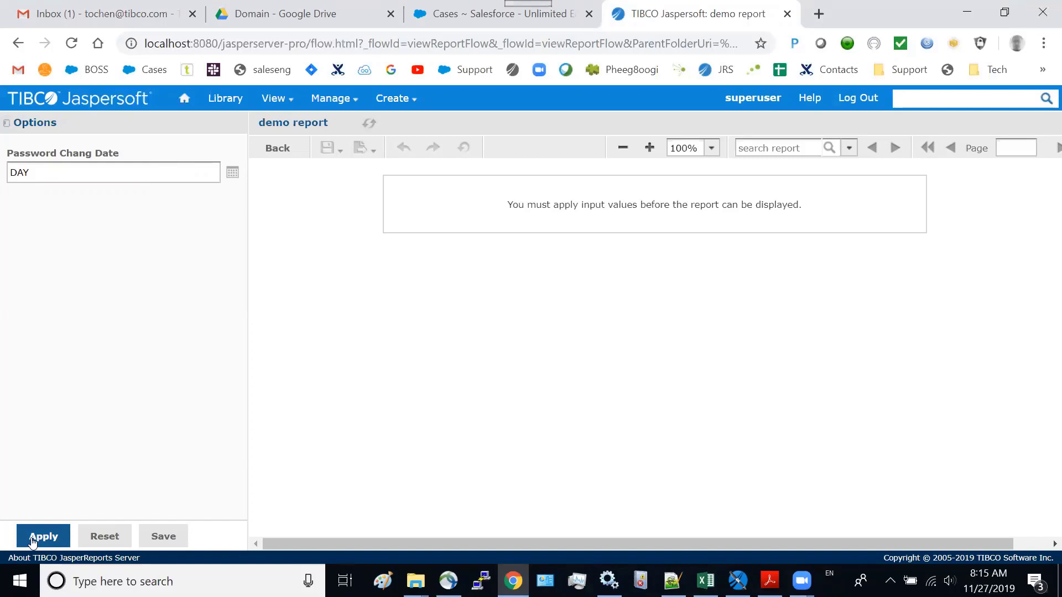
click(43, 536)
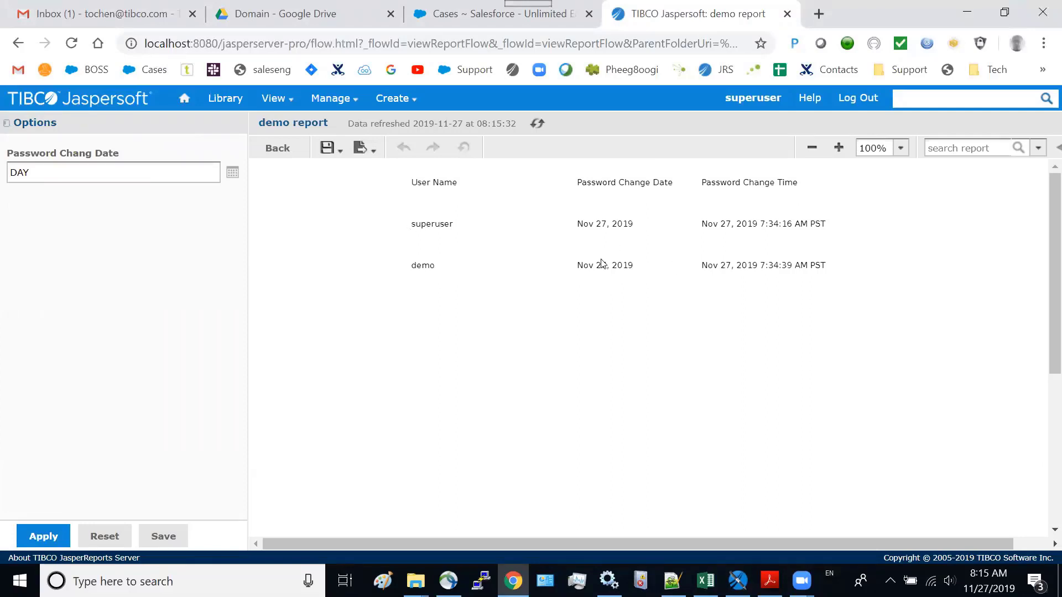
- Rerun the report with date 2019-11-27, then log out of the server
click(232, 172)
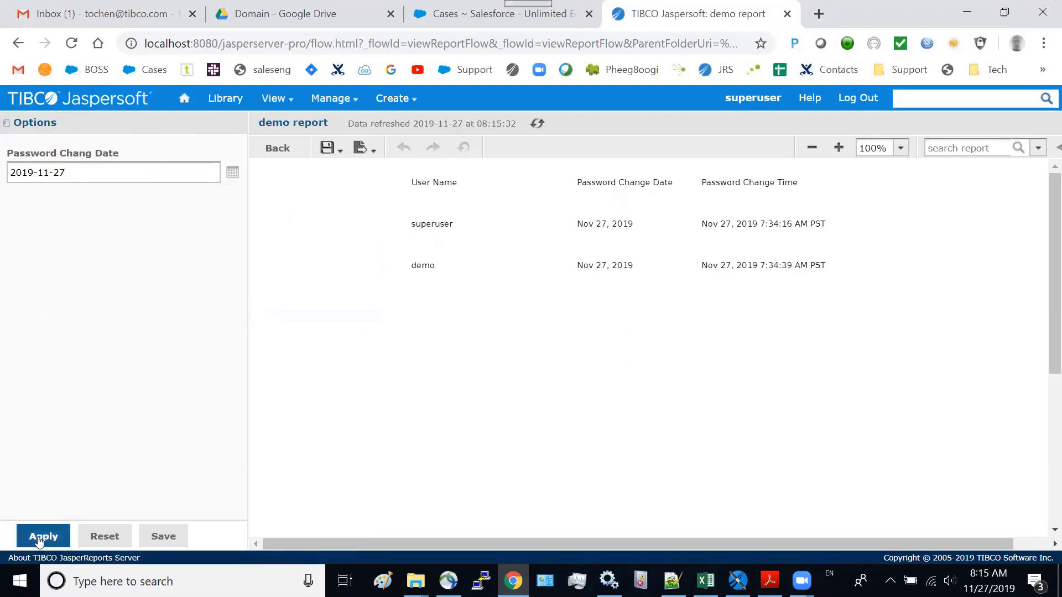
click(43, 536)
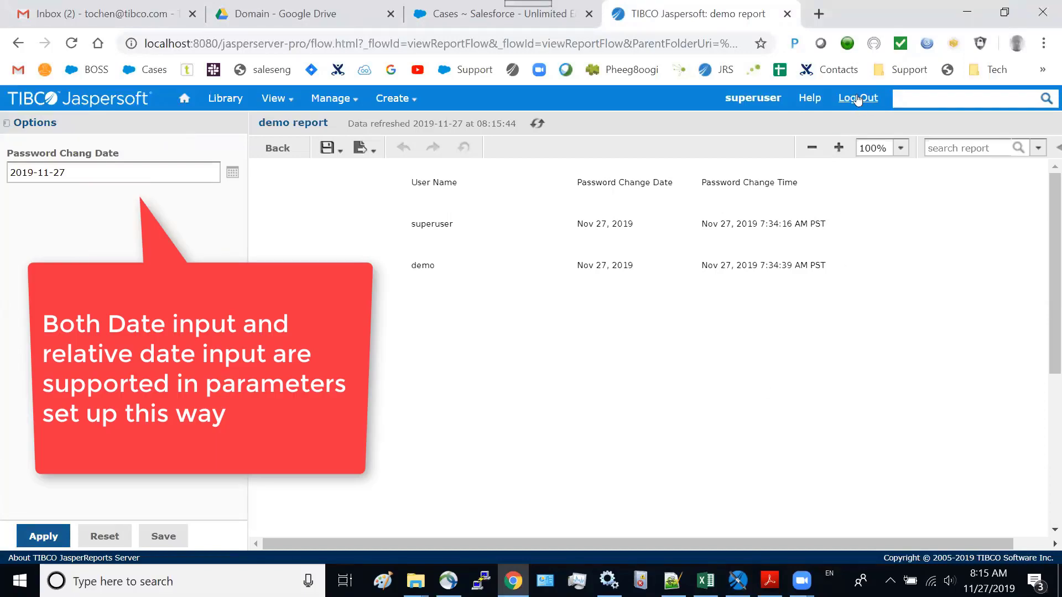
click(857, 98)
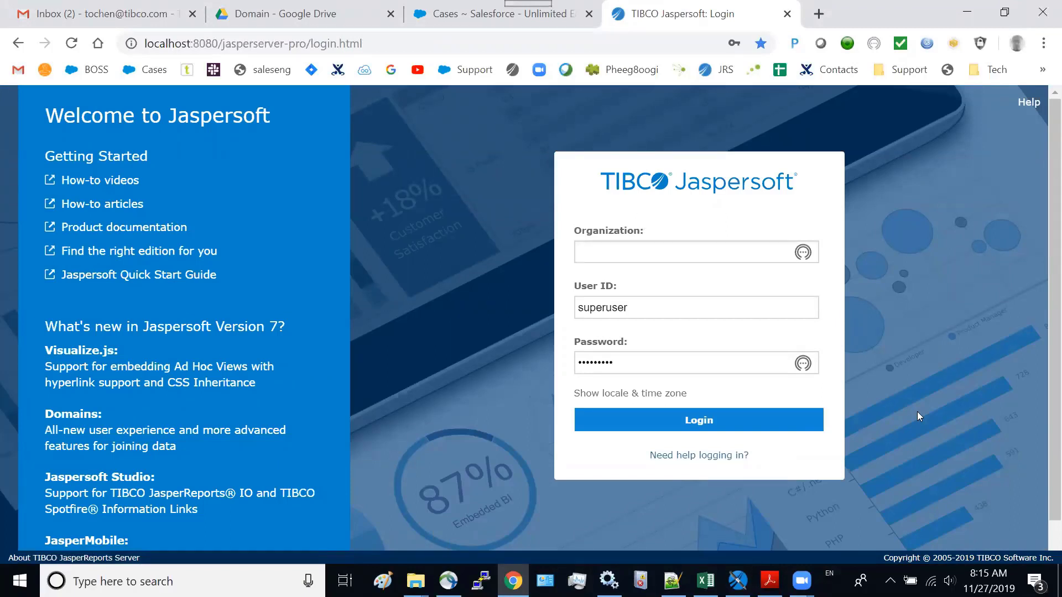
click(684, 252)
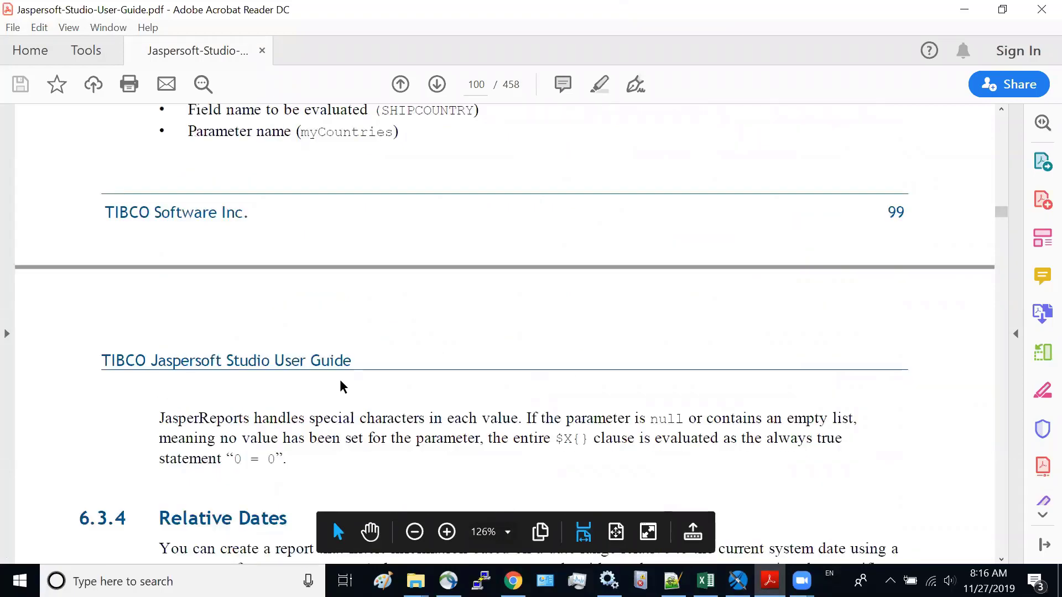
mouse_move(81, 511)
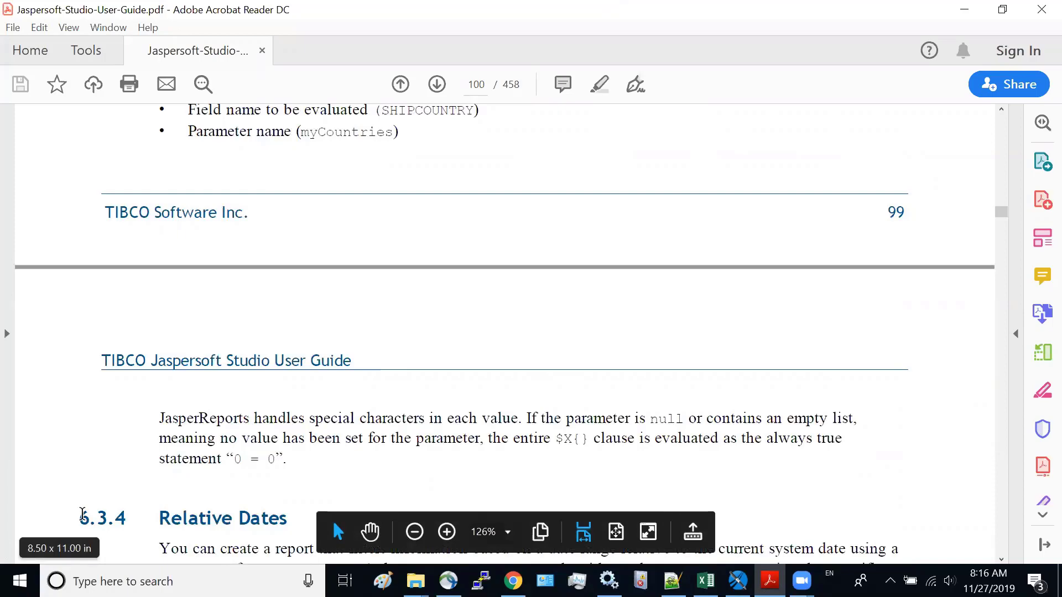
mouse_move(989, 560)
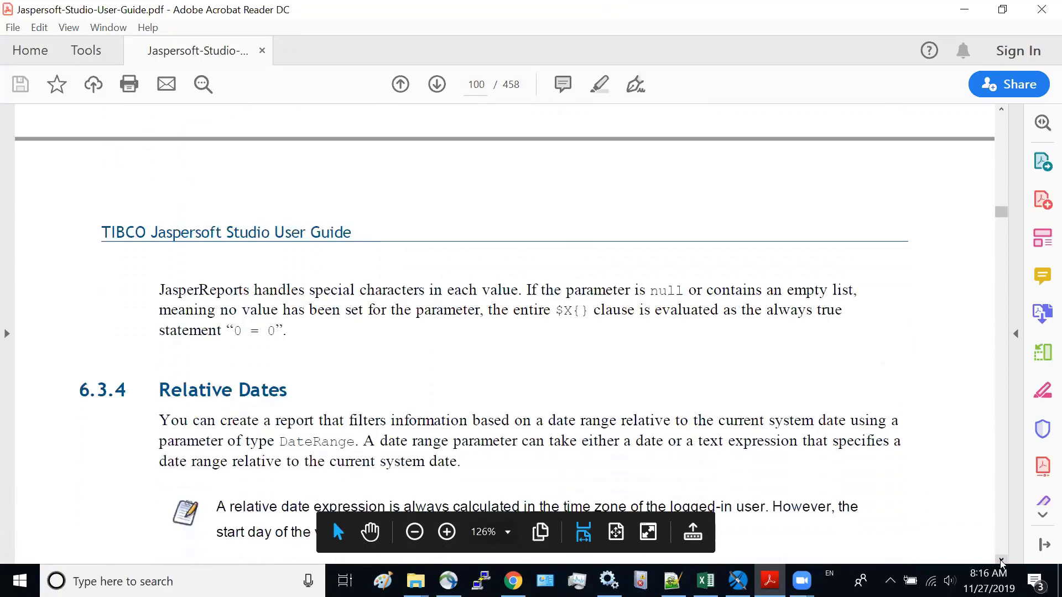
- Scroll the Jaspersoft Studio User Guide PDF down to section 6.3.4 Relative Dates
scroll(down, 3)
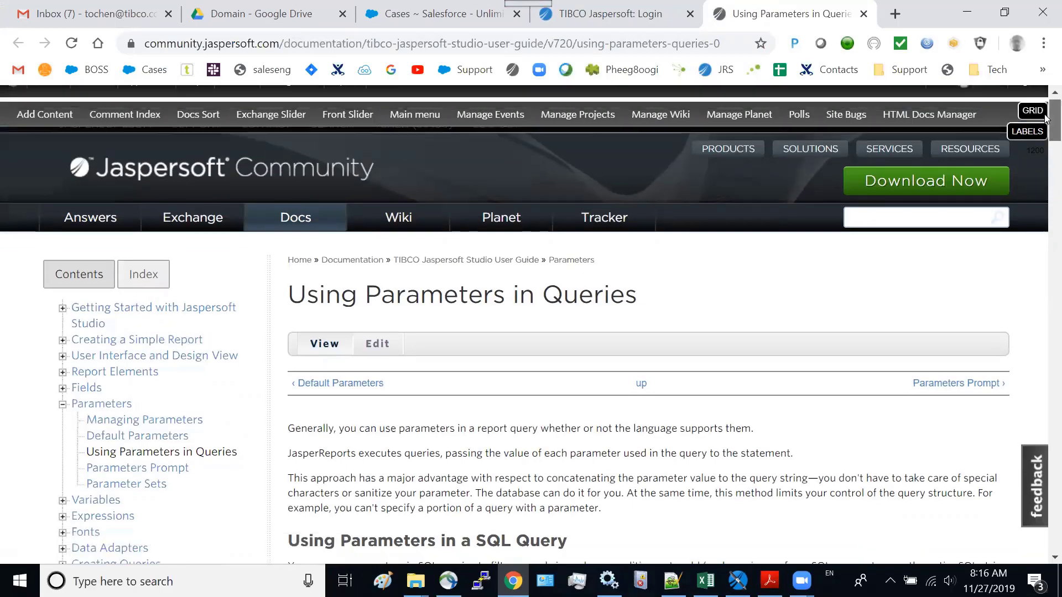
- Scroll the Using Parameters in Queries page to the Relative Date Keywords format
scroll(down, 3)
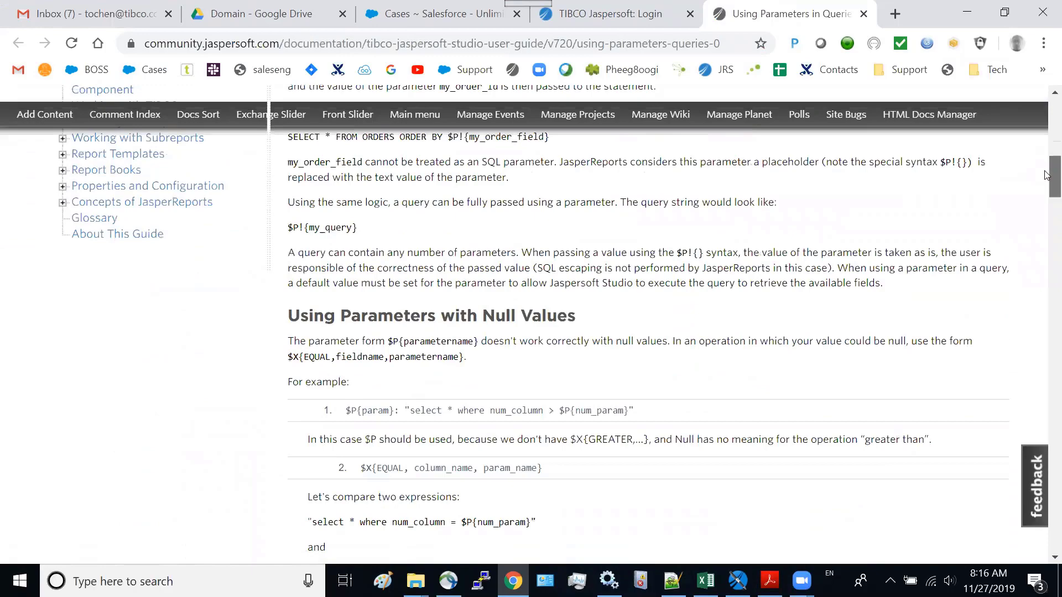
scroll(down, 3)
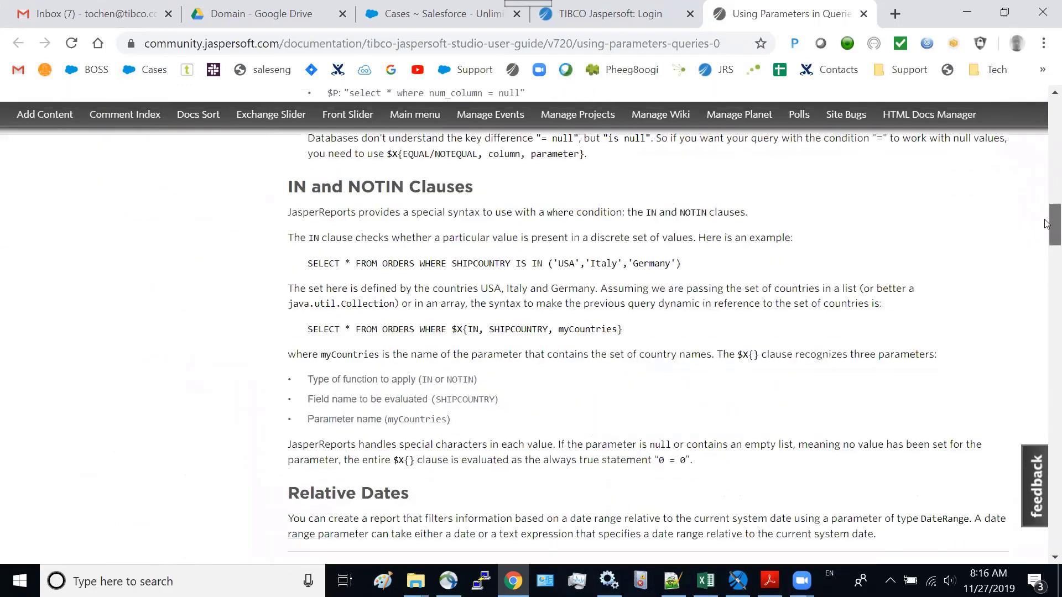
scroll(down, 3)
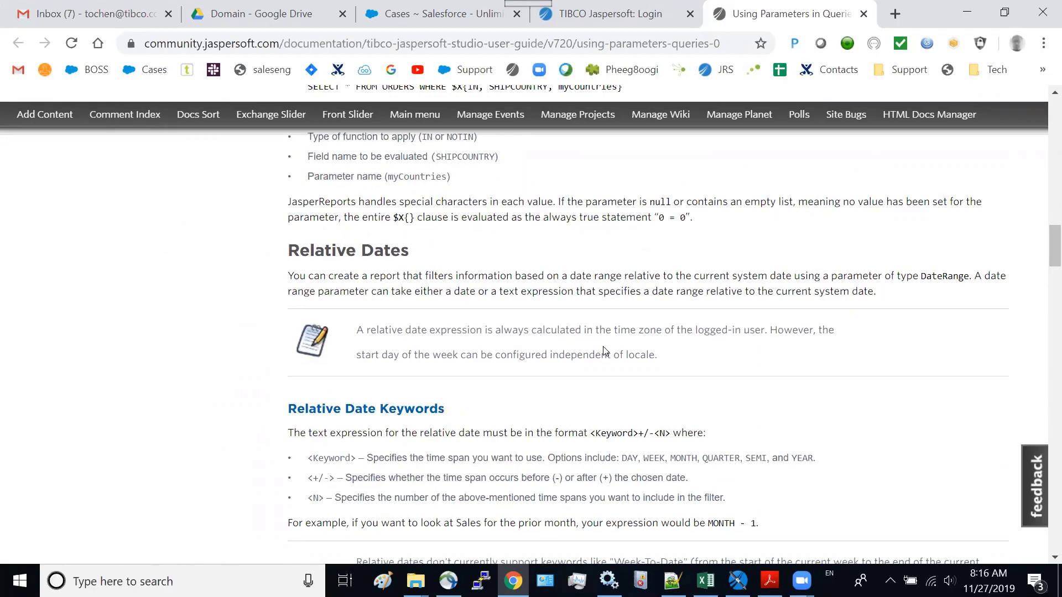
mouse_move(1048, 250)
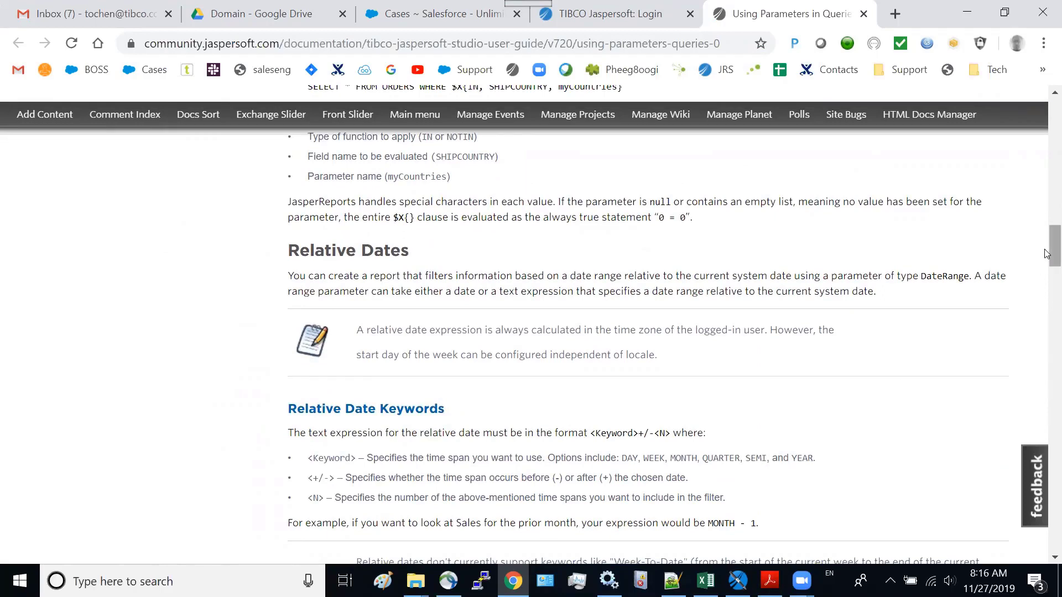